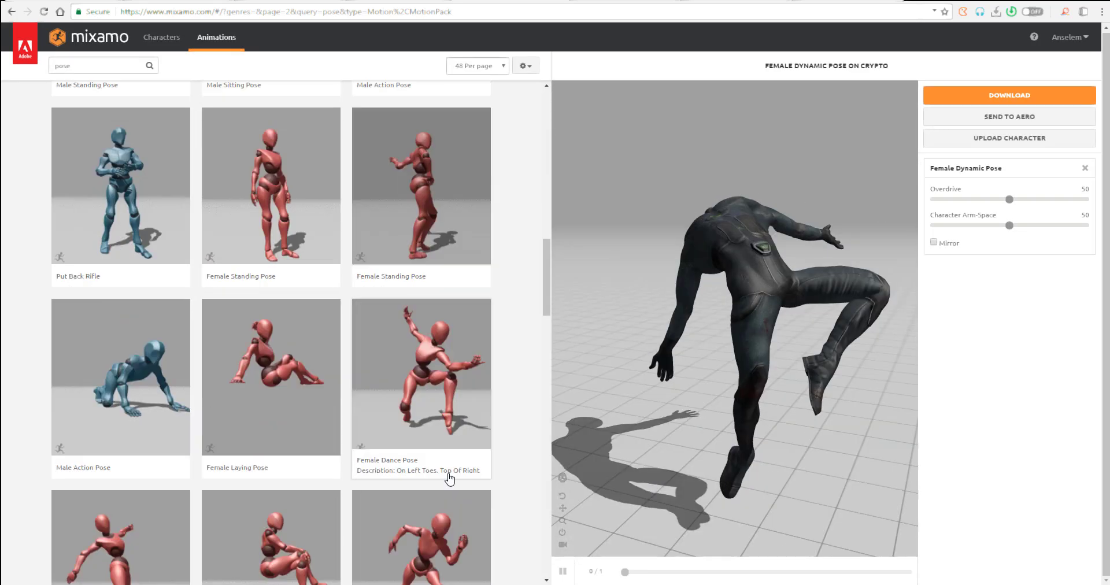
# Preview Female Dance Pose, Female Dynamic Pose and another pose animation on Crypto
pyautogui.click(420, 373)
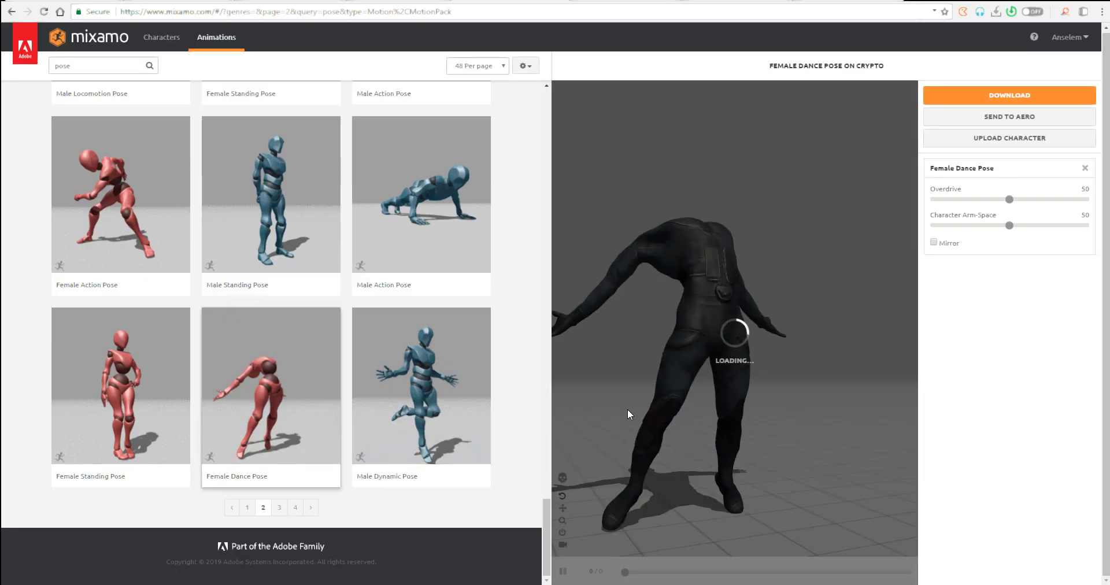
pyautogui.click(279, 507)
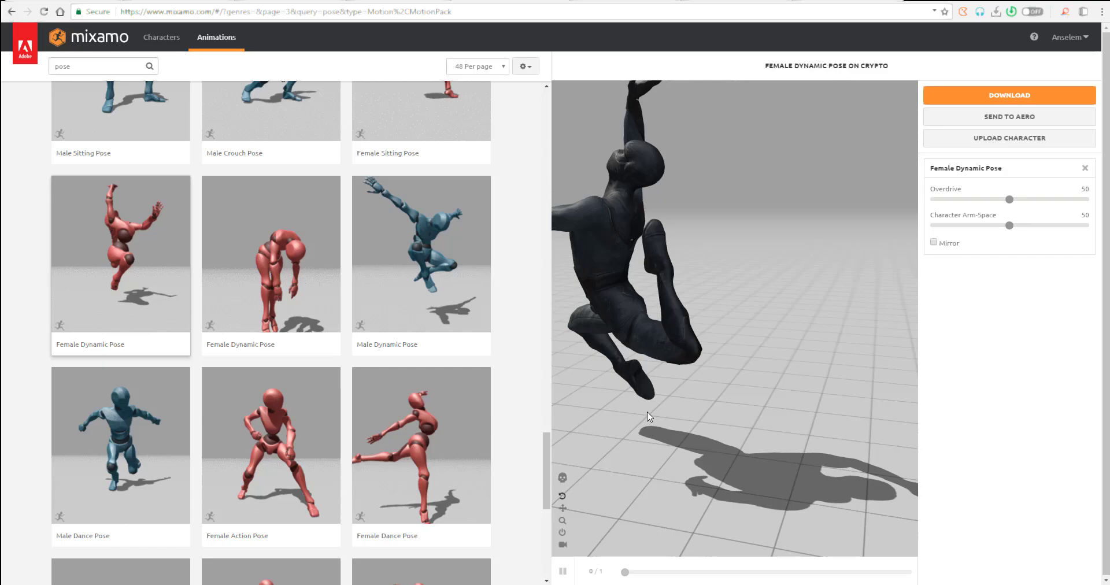
pyautogui.click(421, 253)
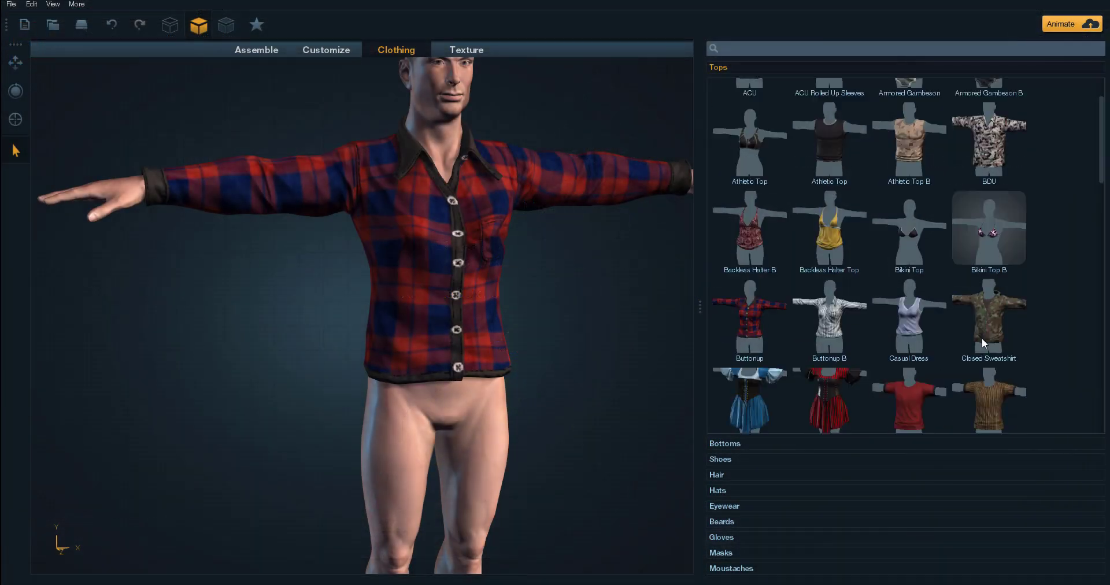
# Put Athletic A sneakers on the character, adjust their main fabric colour, and view the hair options
pyautogui.click(719, 459)
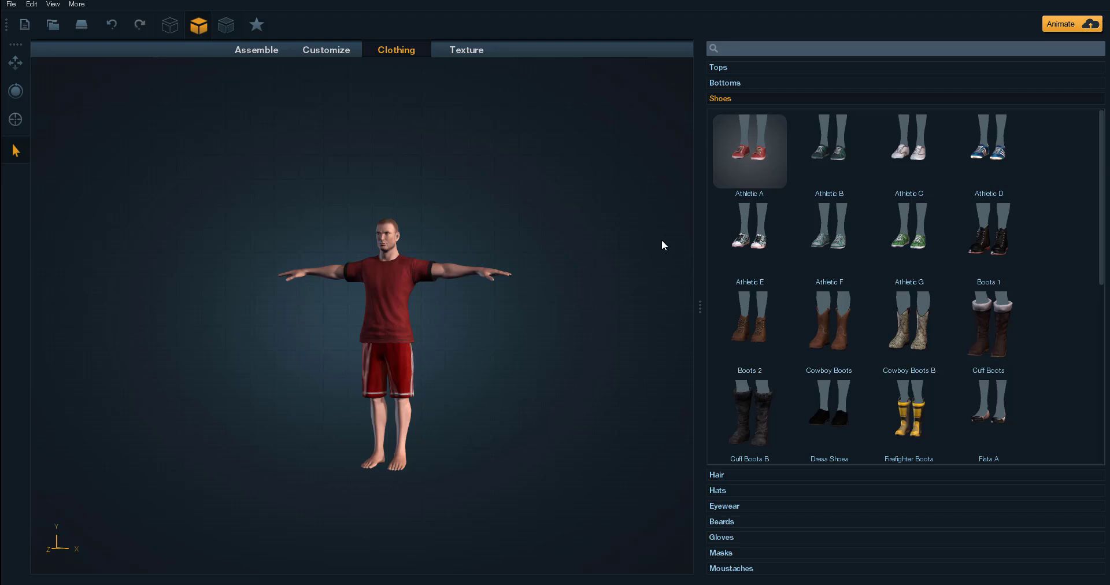
pyautogui.click(466, 49)
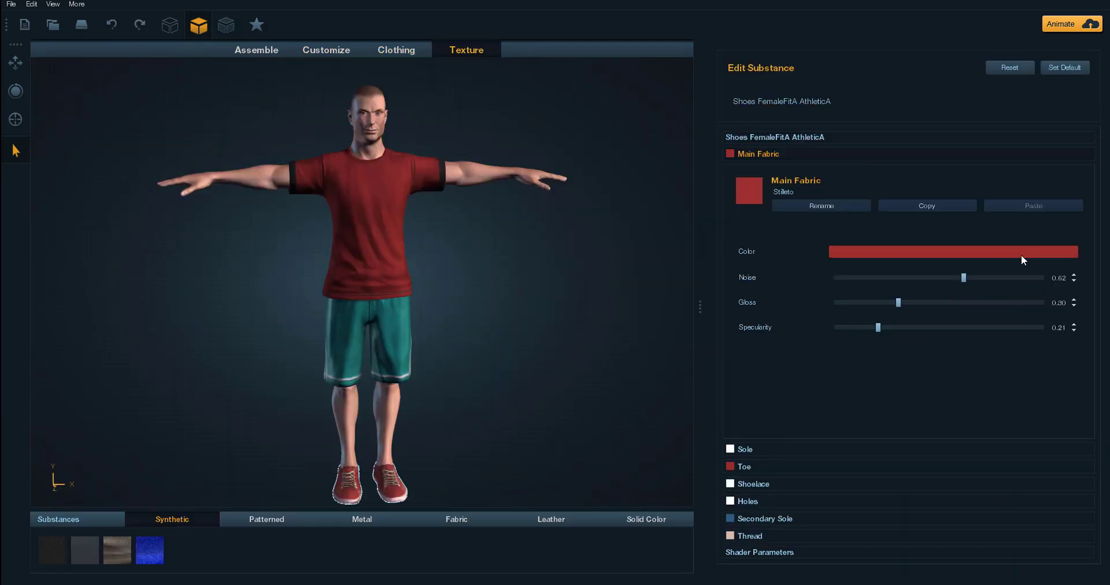
pyautogui.click(395, 50)
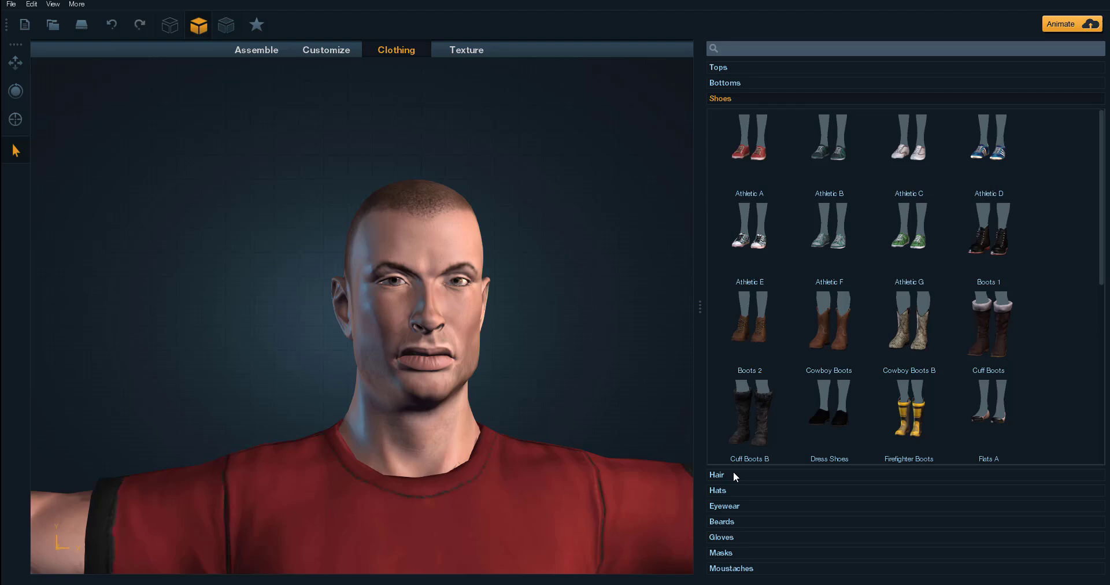
pyautogui.click(715, 474)
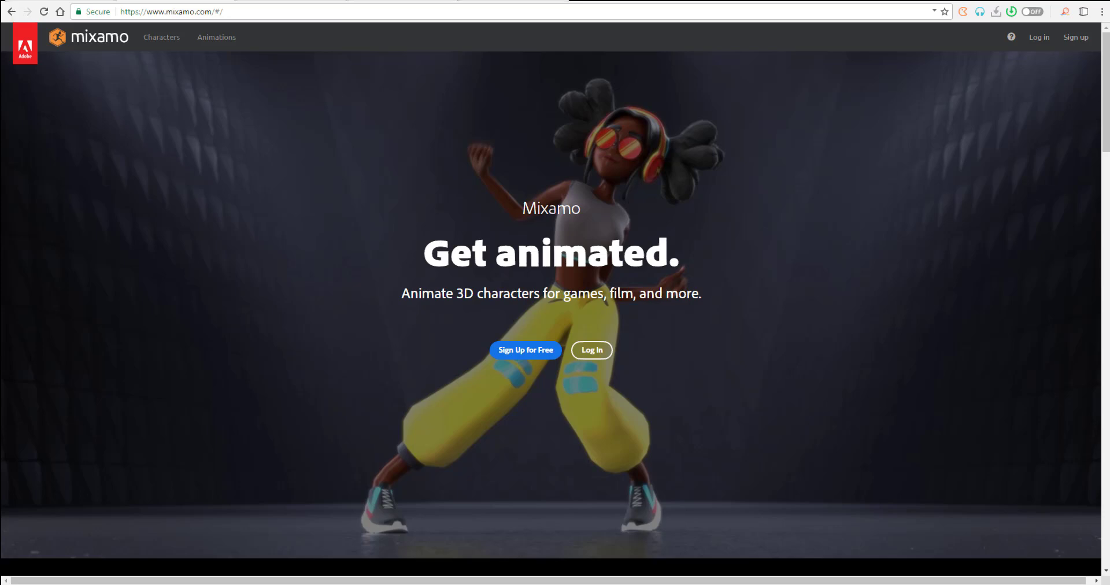
pyautogui.scroll(-3)
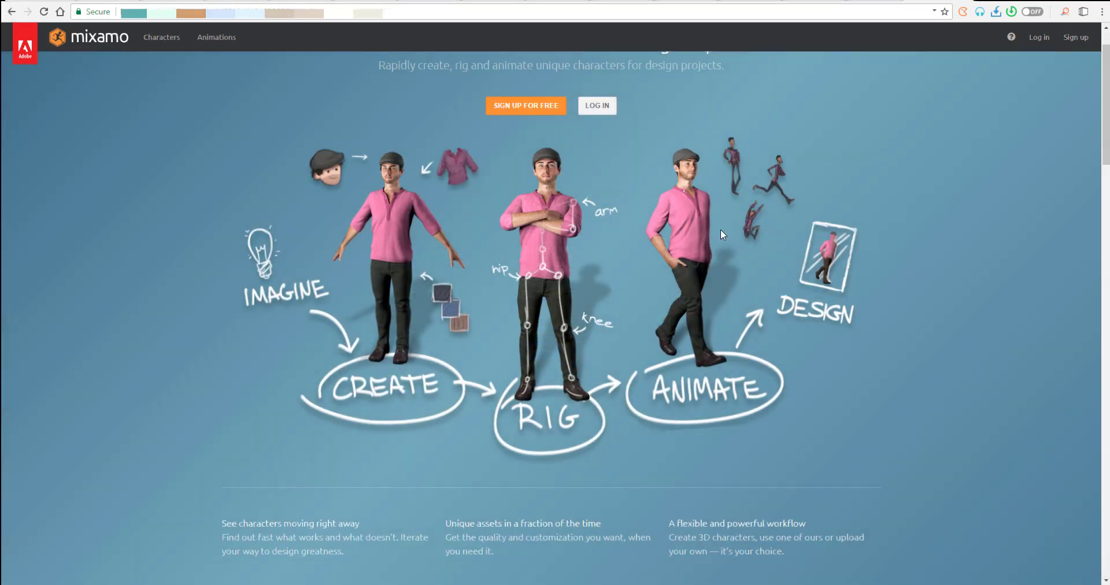
pyautogui.scroll(-3)
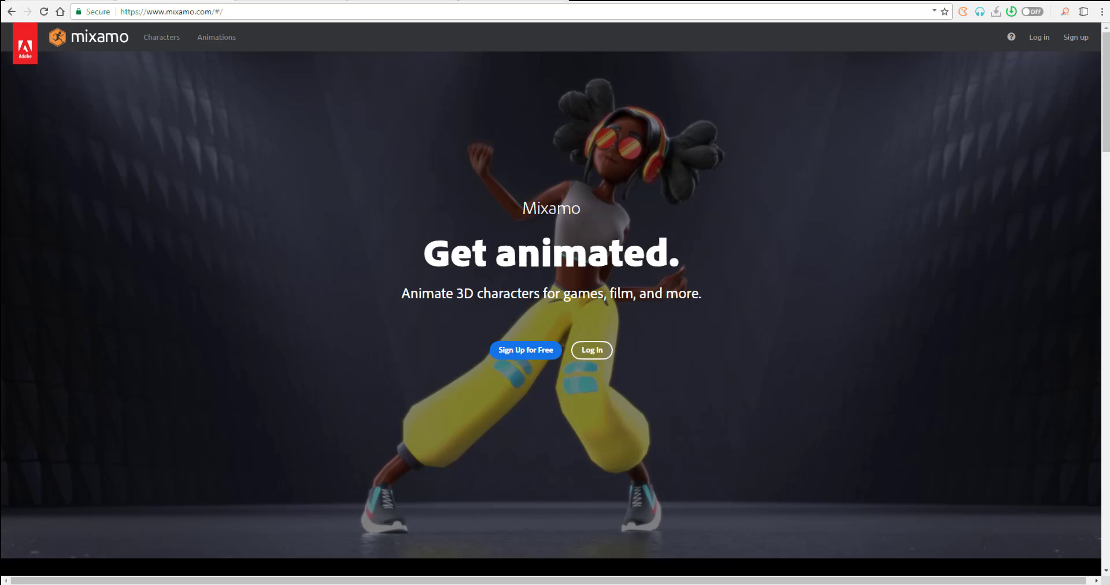
pyautogui.scroll(-3)
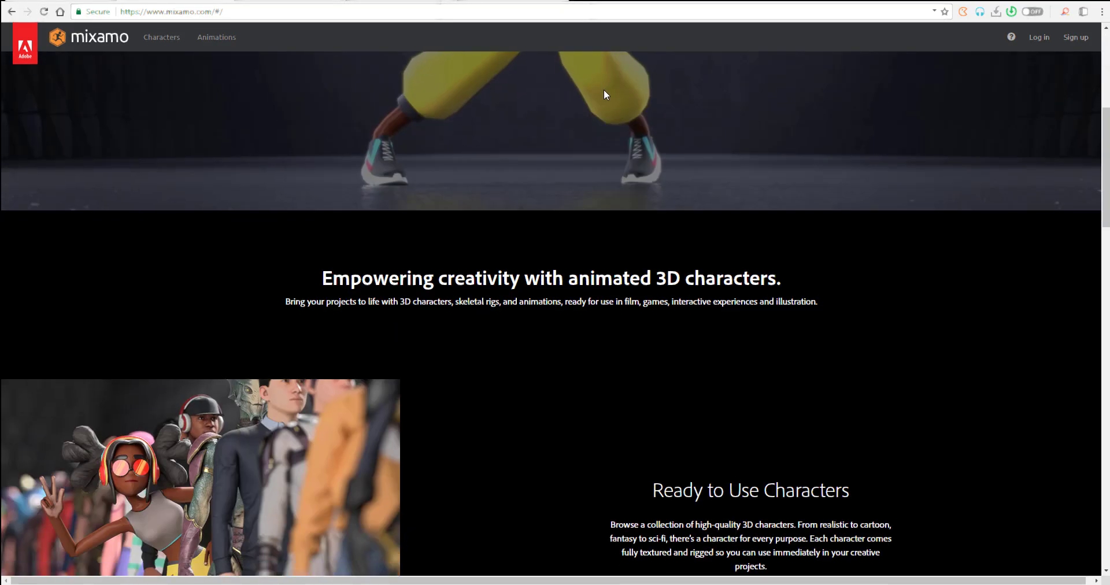
pyautogui.scroll(-3)
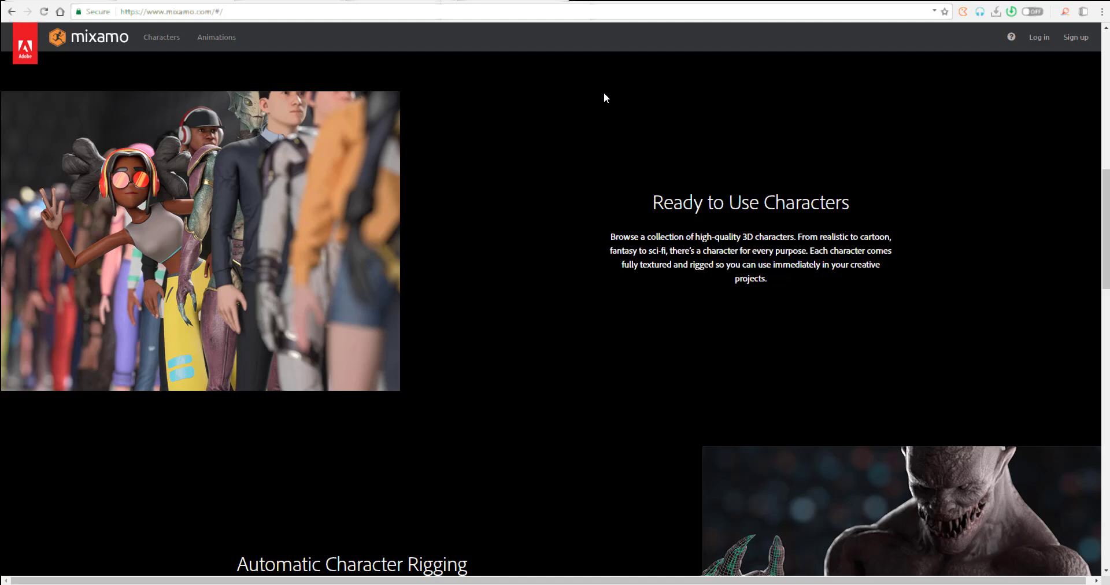
pyautogui.scroll(-3)
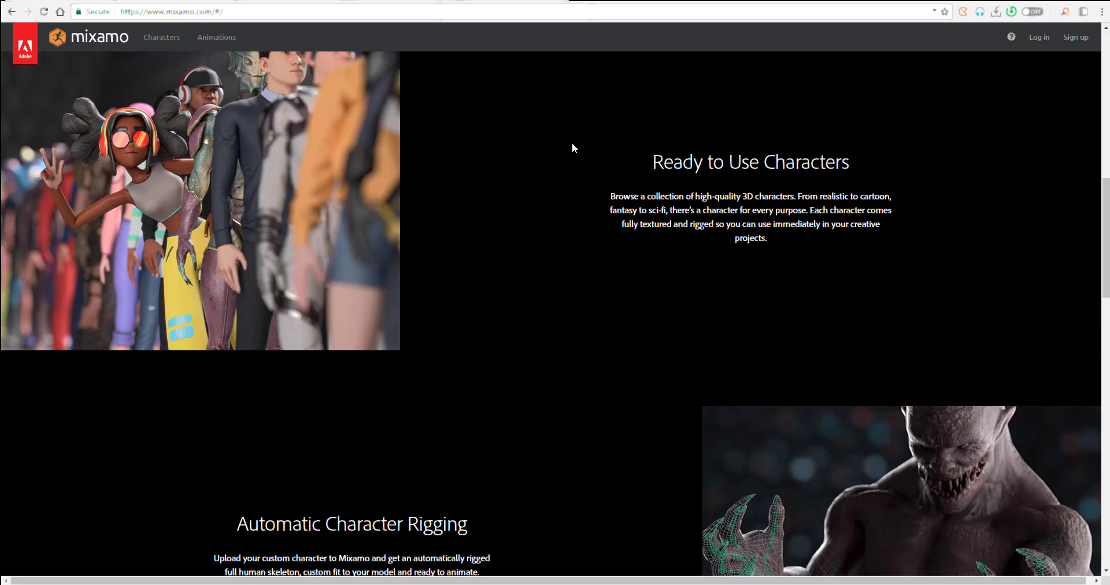
pyautogui.scroll(-3)
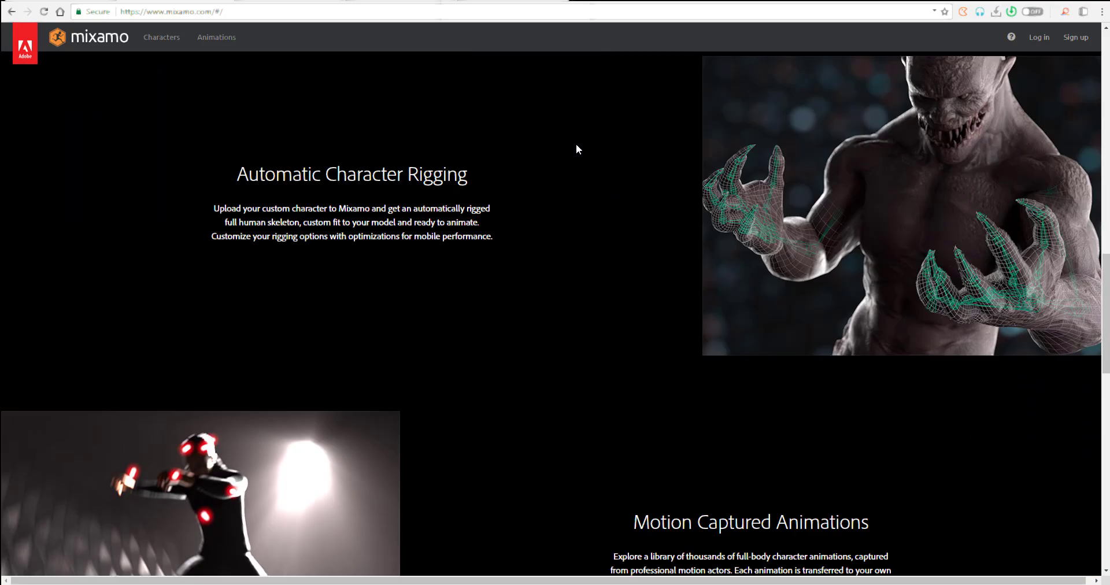
pyautogui.scroll(-3)
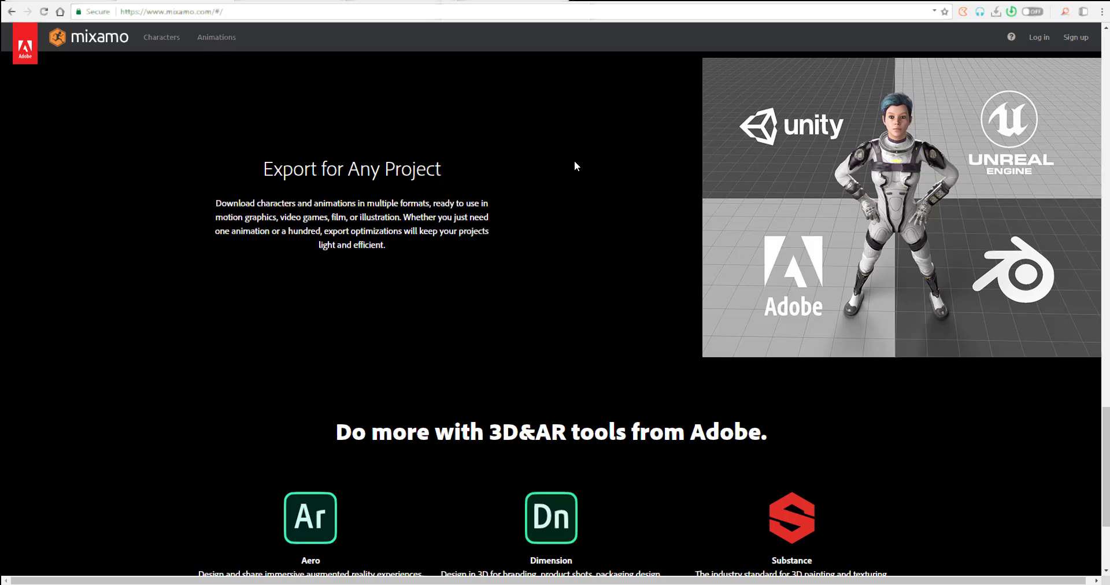
pyautogui.scroll(3)
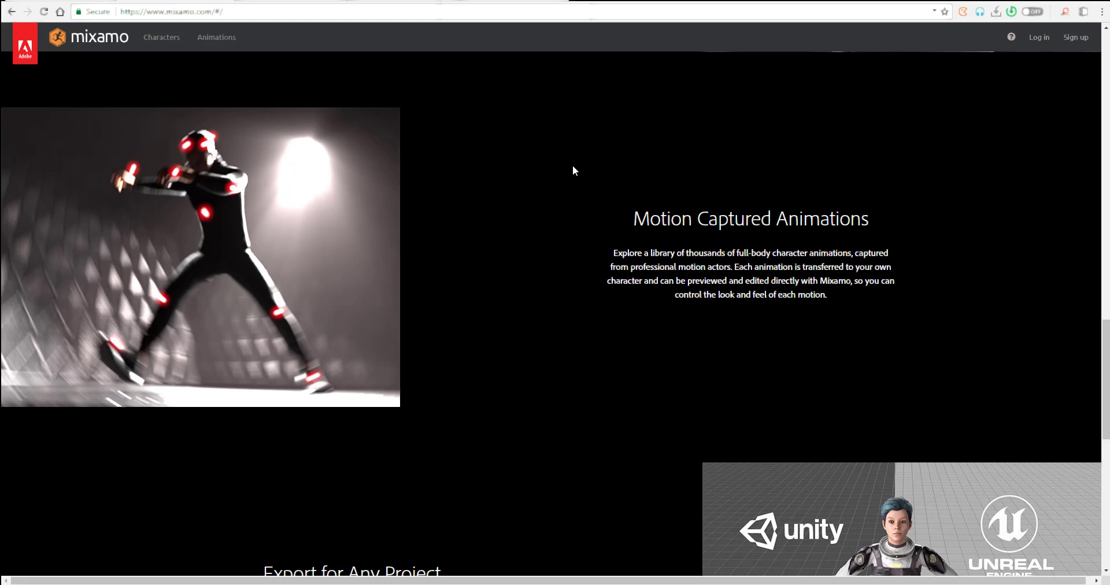
pyautogui.moveTo(570, 172)
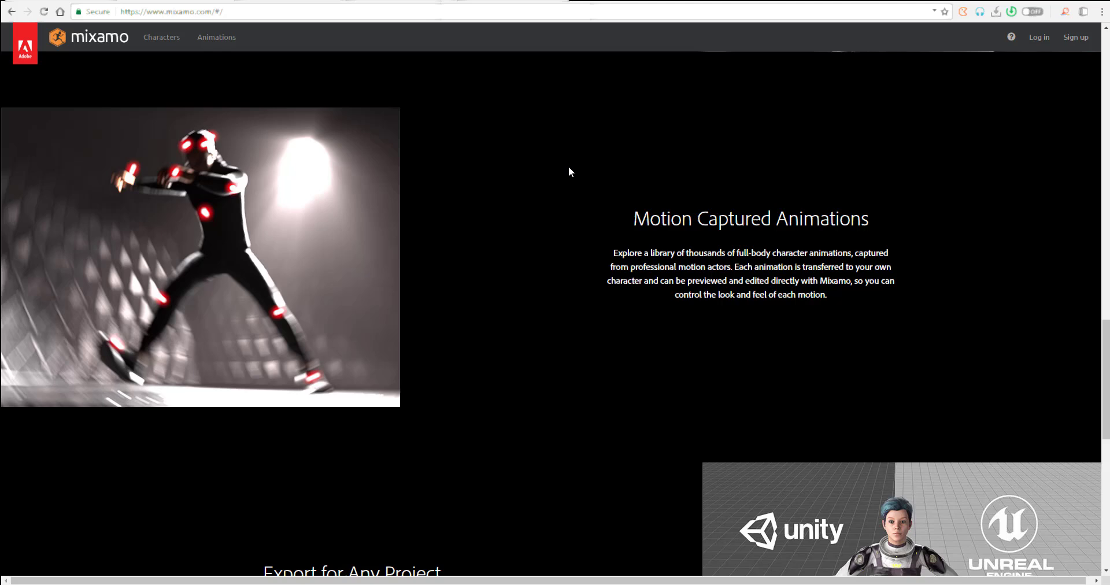
pyautogui.scroll(-3)
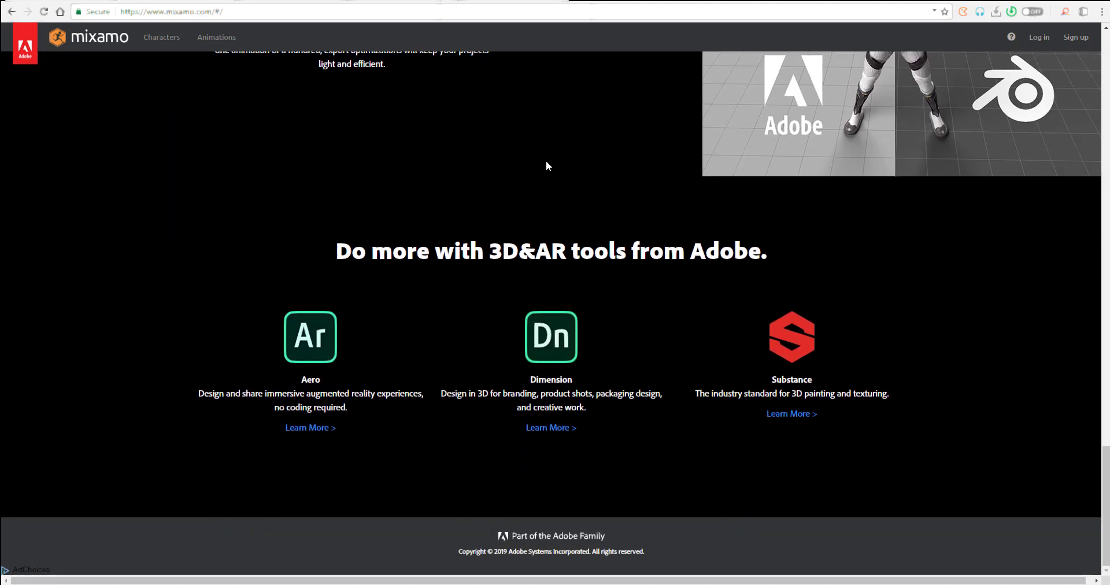
pyautogui.moveTo(402, 434)
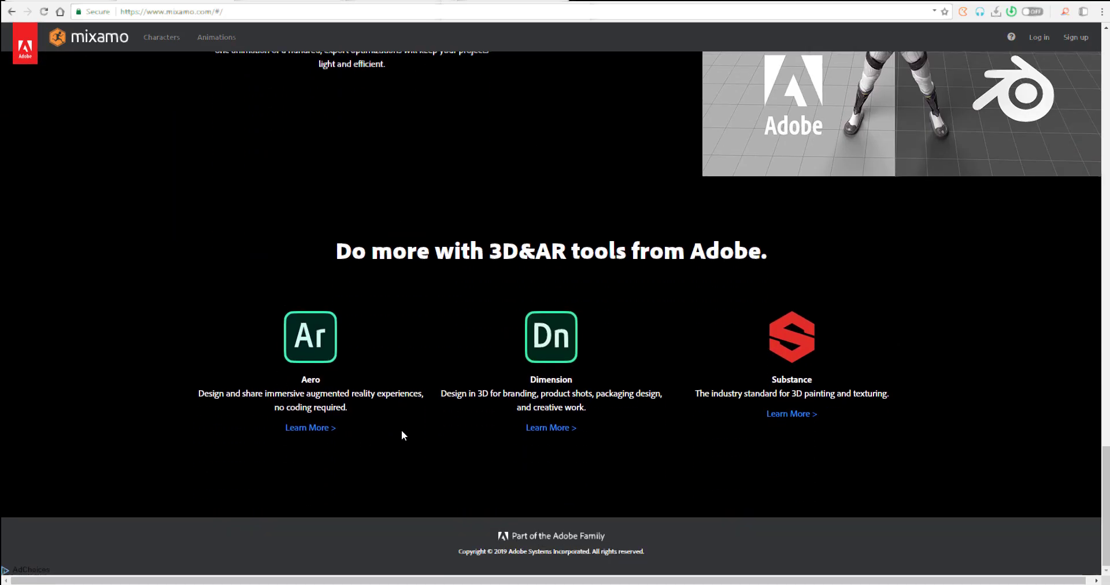
pyautogui.moveTo(573, 273)
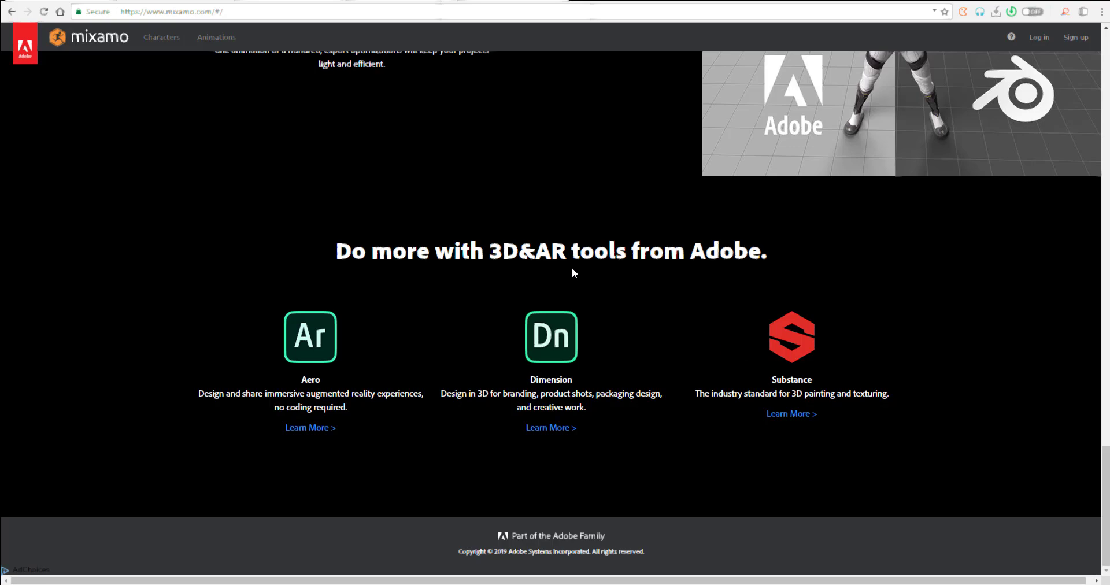
pyautogui.moveTo(567, 378)
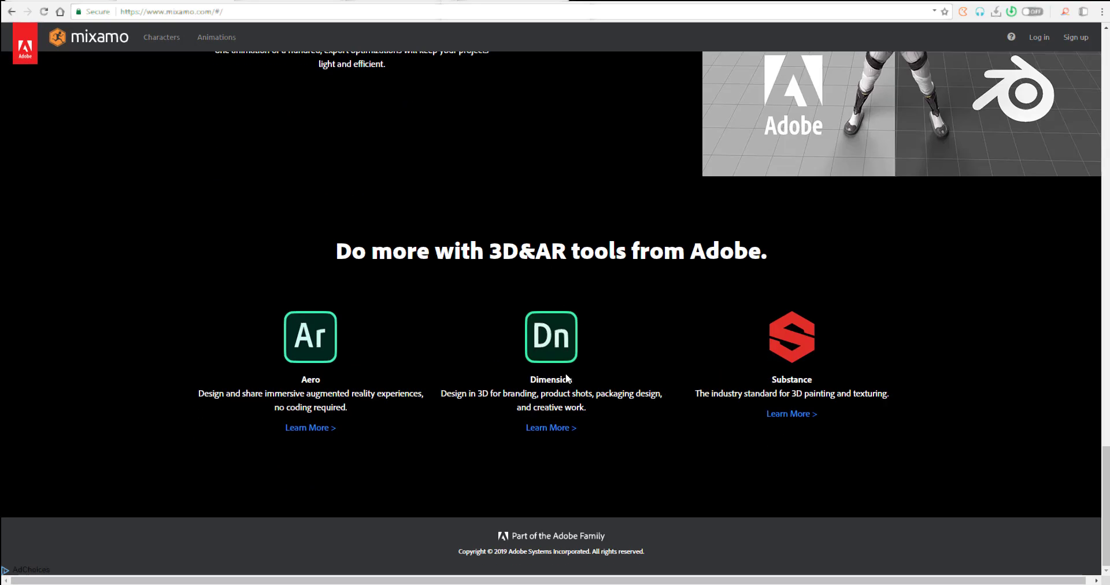
pyautogui.scroll(3)
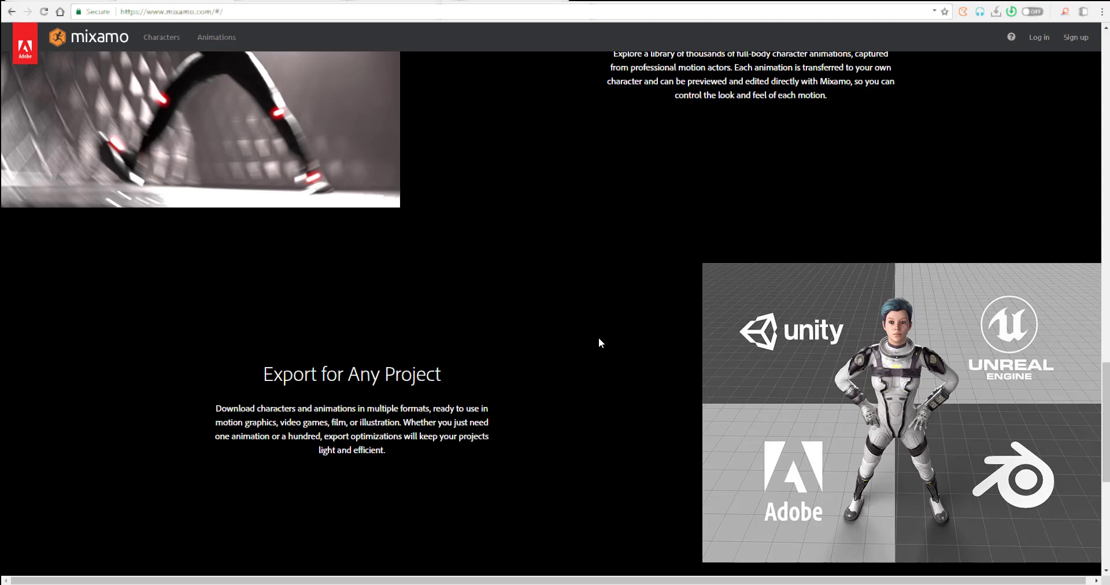
pyautogui.scroll(3)
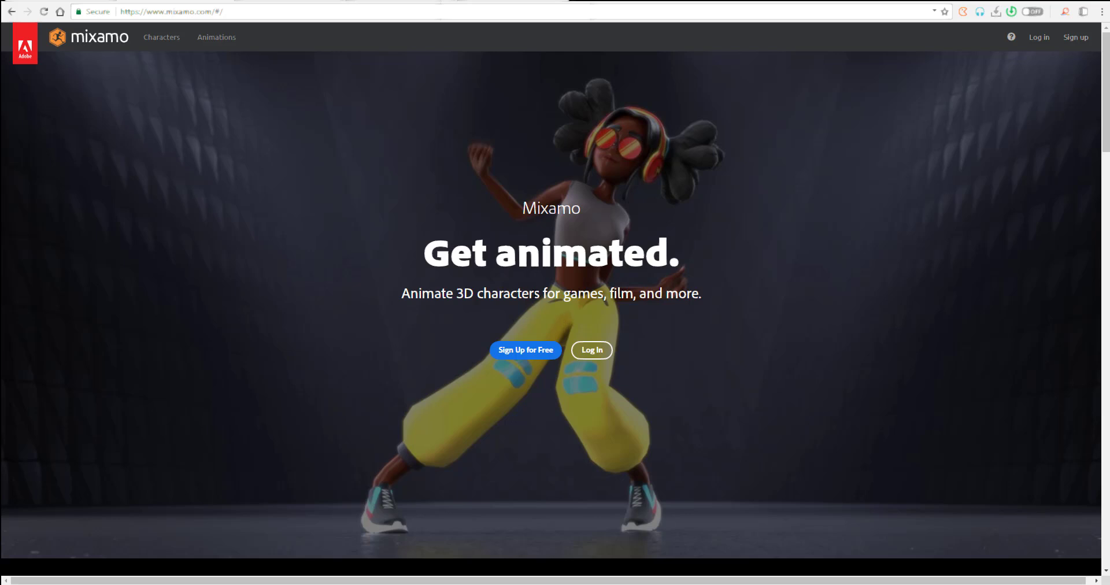
pyautogui.moveTo(420, 8)
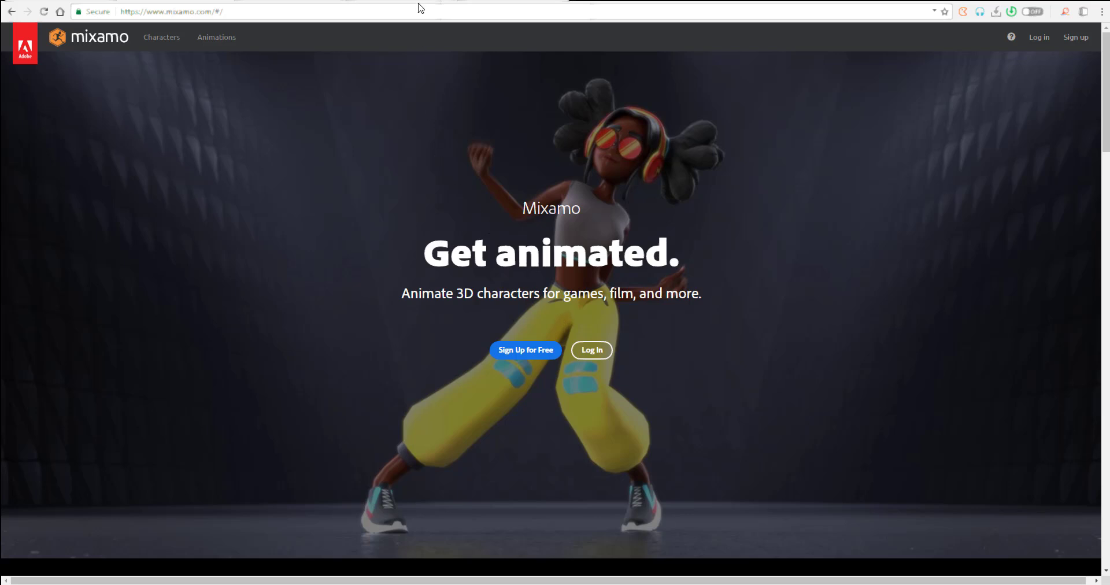
# Open the Adobe sign-in page from Mixamo's Log In link
pyautogui.click(591, 350)
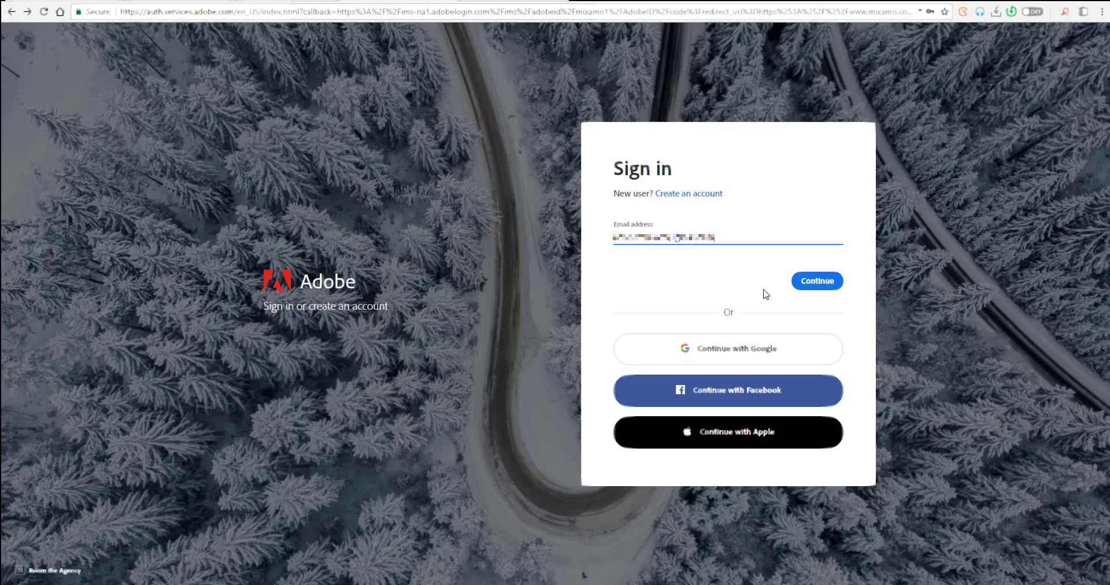
pyautogui.moveTo(735, 263)
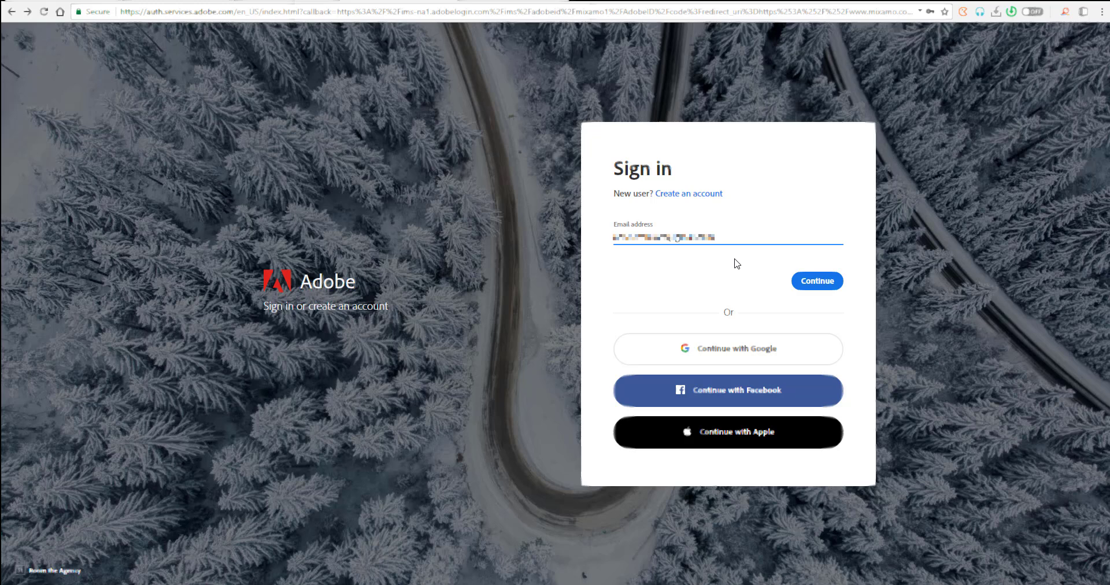
pyautogui.moveTo(791, 394)
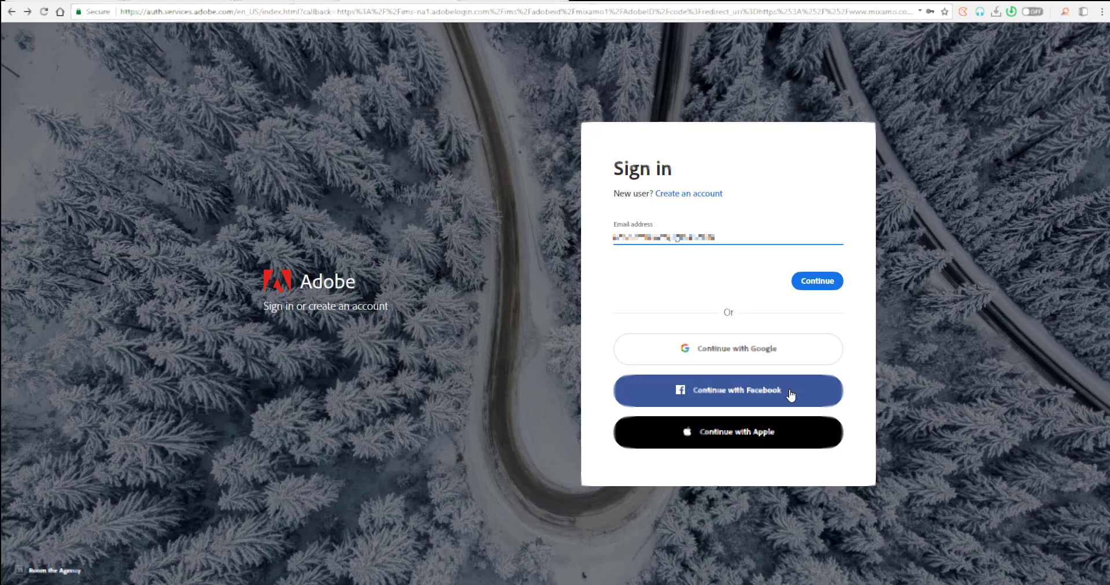
pyautogui.moveTo(775, 462)
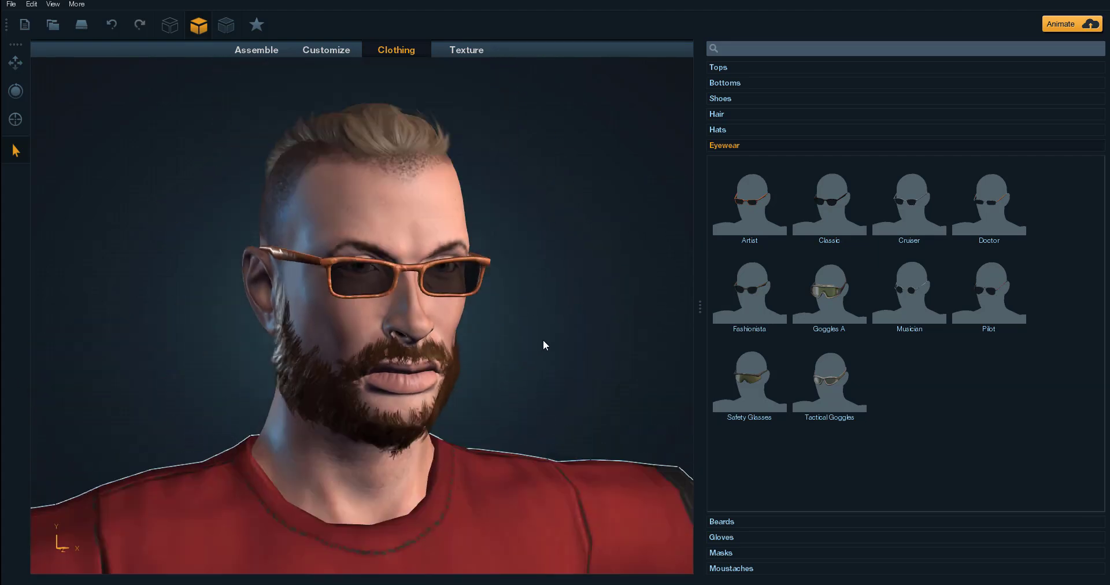
# Orbit behind the character's head and bring up the glasses' texture settings
pyautogui.moveTo(545, 345); pyautogui.dragTo(202, 324)
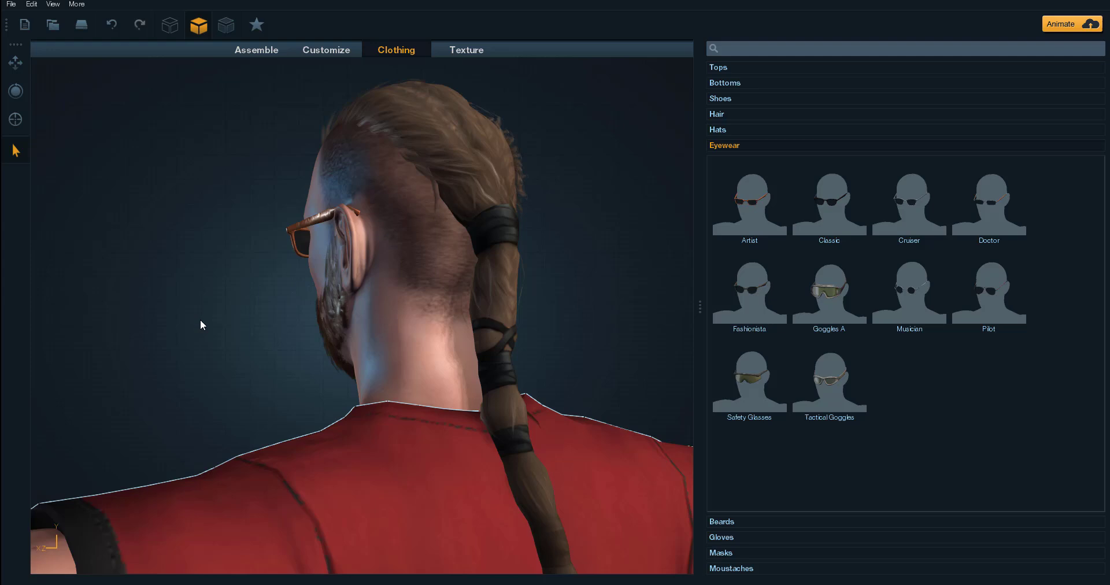
pyautogui.click(466, 50)
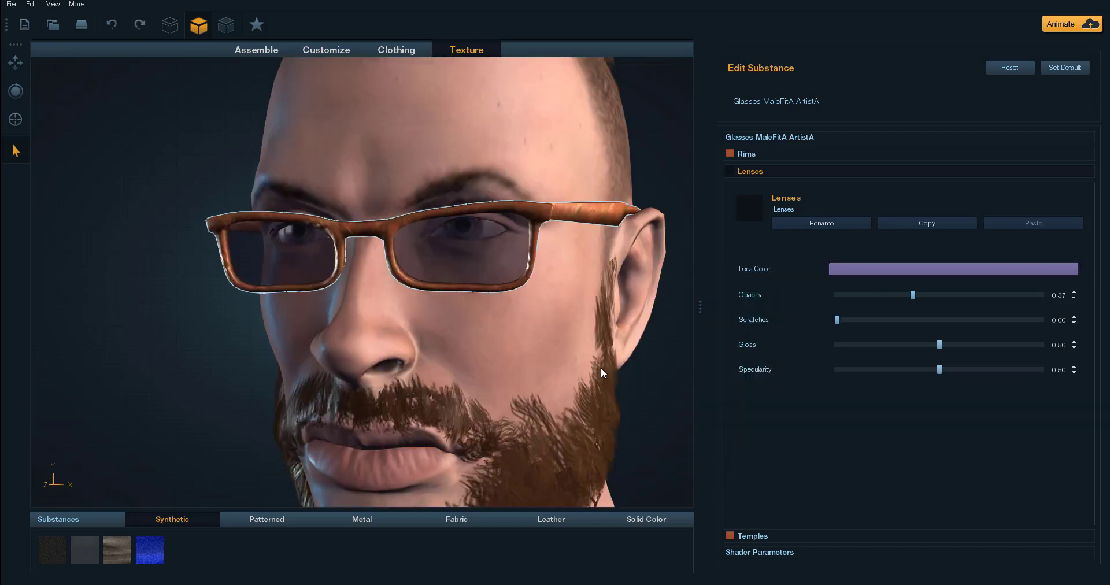
pyautogui.click(326, 50)
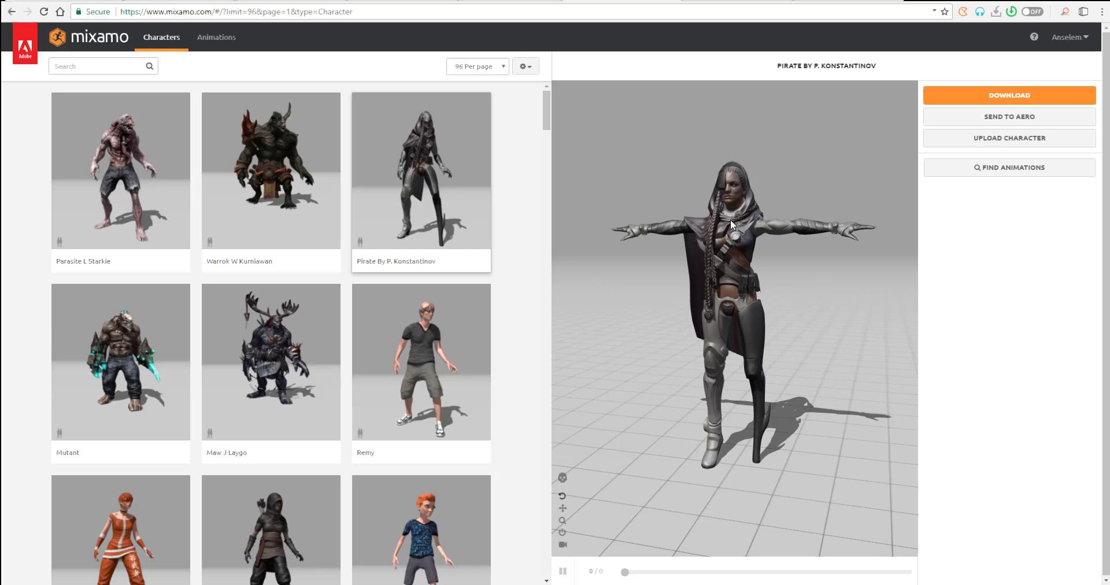
pyautogui.moveTo(602, 247)
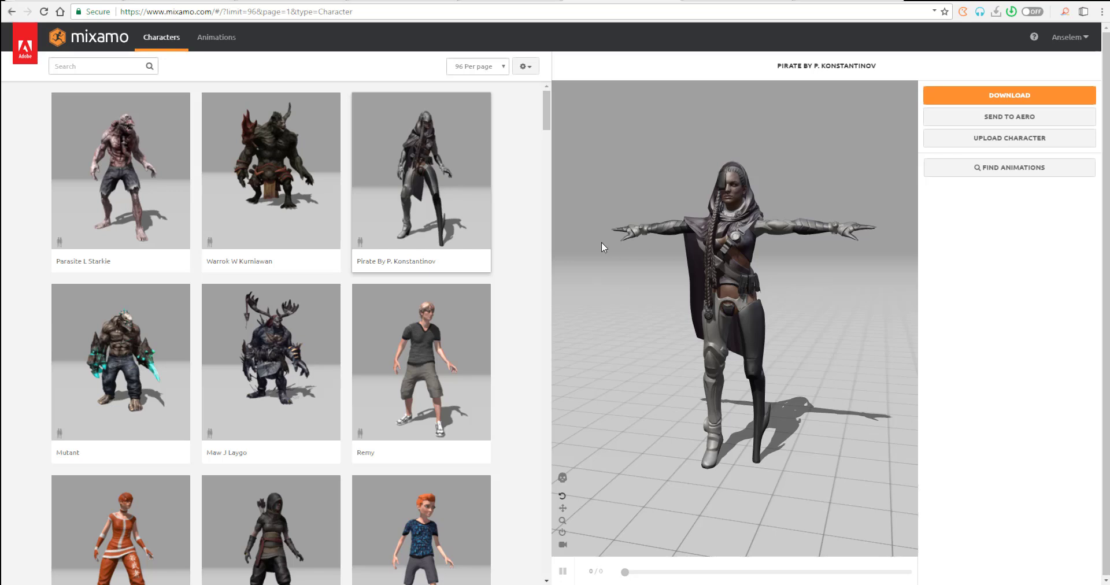
pyautogui.moveTo(570, 233)
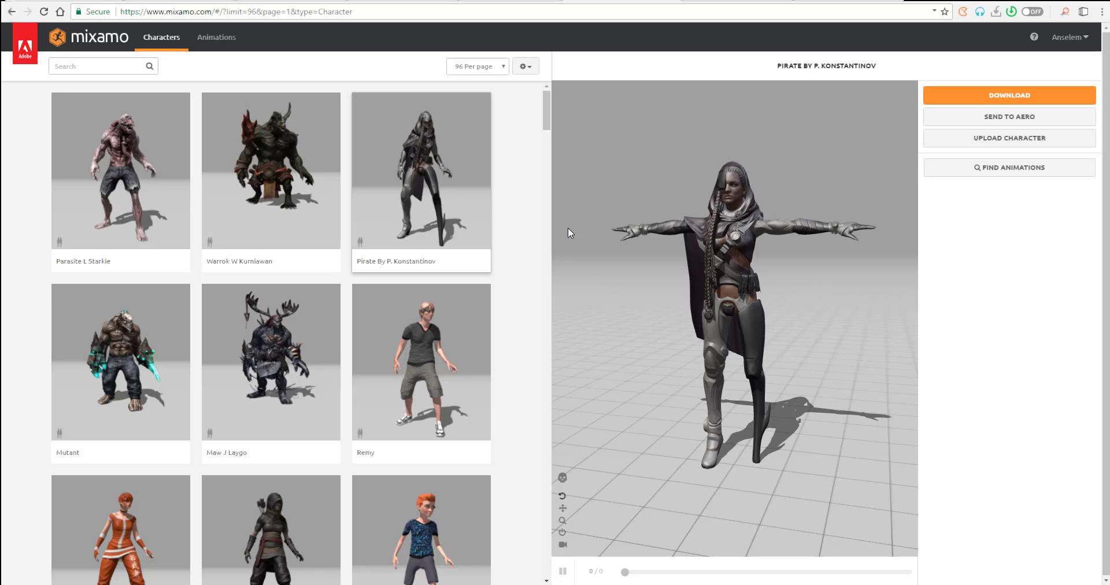
pyautogui.moveTo(276, 239)
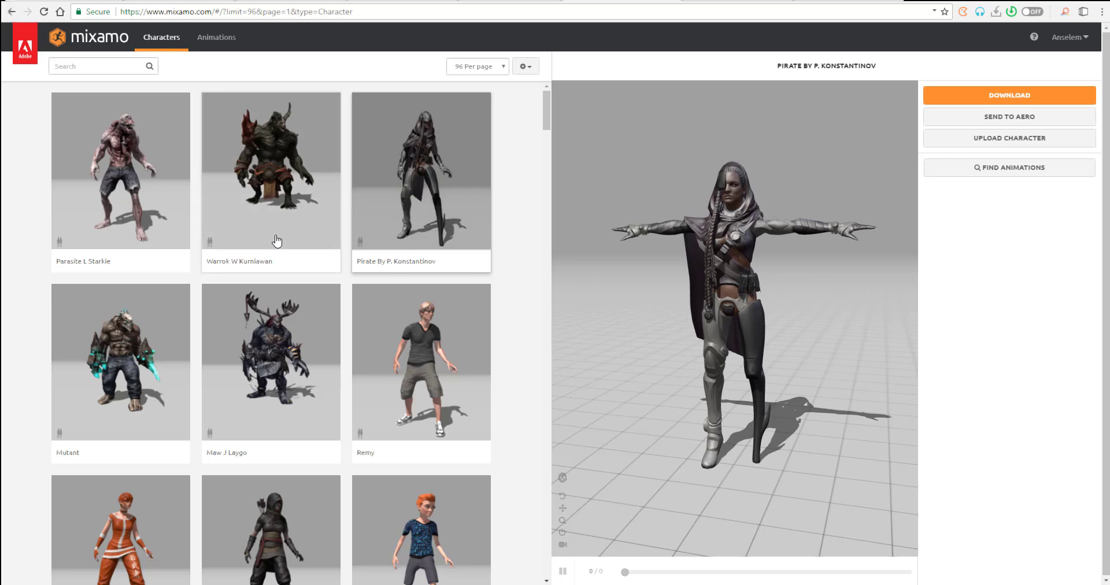
pyautogui.moveTo(126, 214)
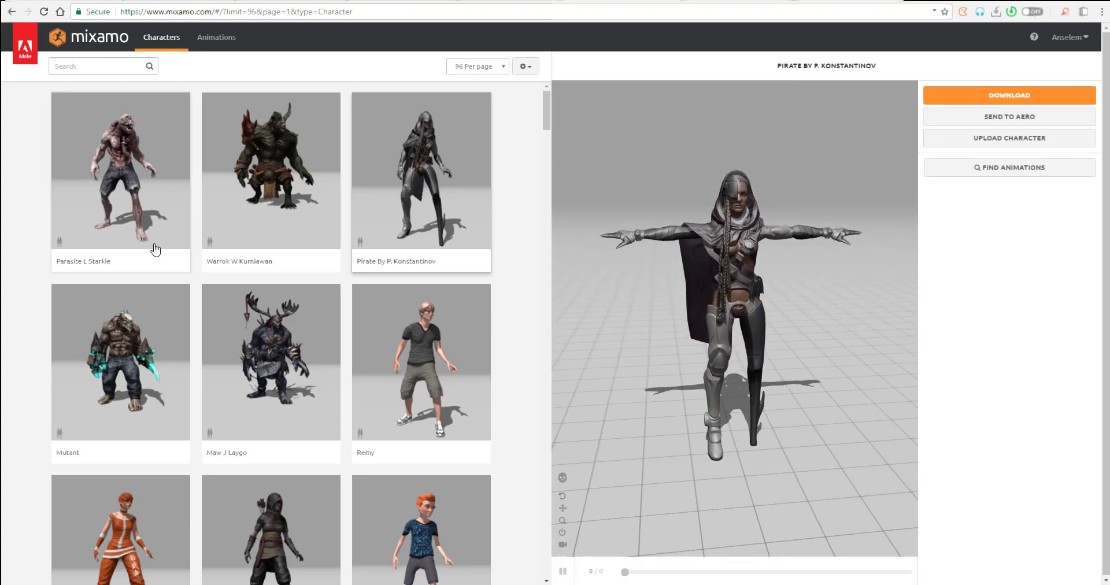
# Load Parasite L Starkie and orbit, pan and frame it in the viewer
pyautogui.click(120, 170)
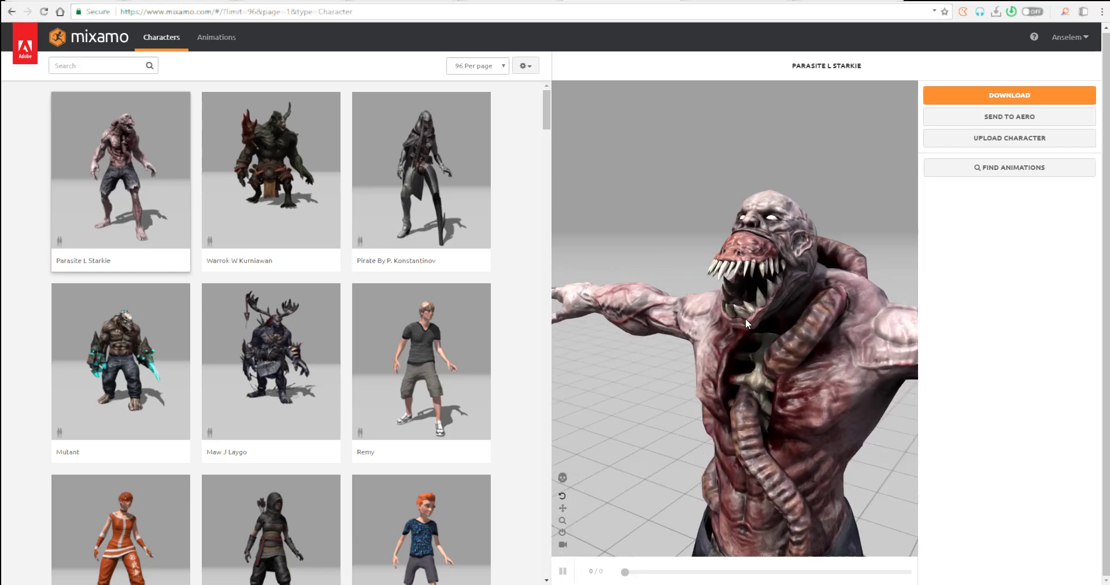
pyautogui.moveTo(747, 324); pyautogui.dragTo(734, 293)
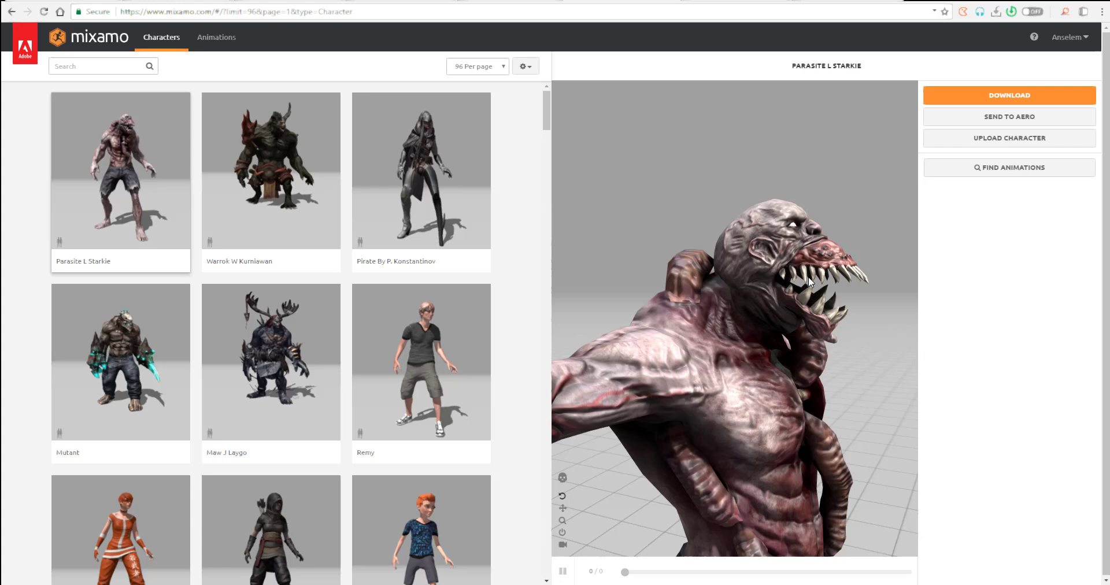
pyautogui.moveTo(809, 282); pyautogui.dragTo(771, 274)
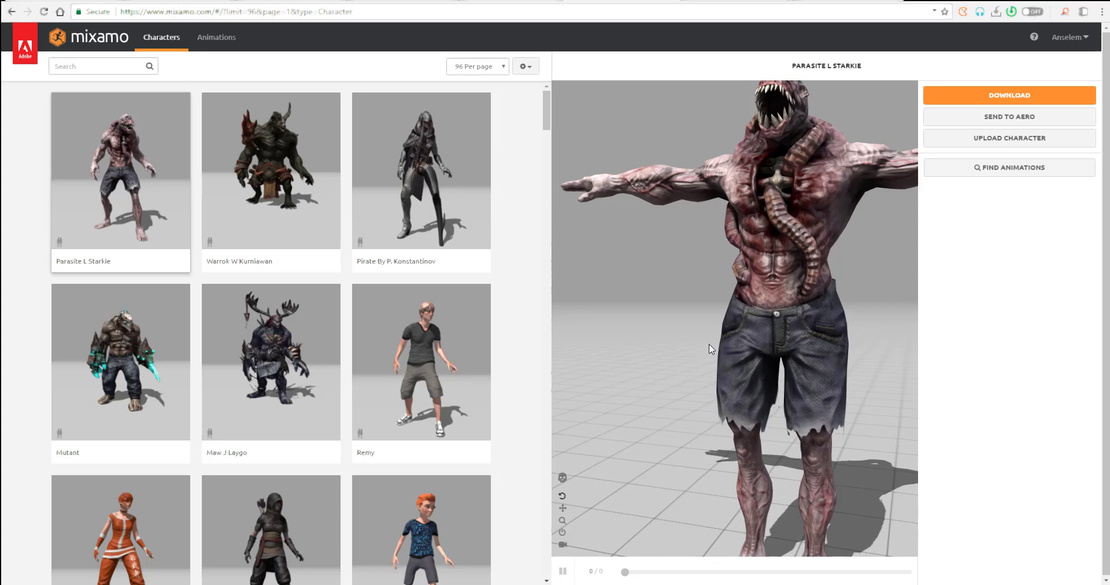
pyautogui.moveTo(711, 348); pyautogui.dragTo(747, 297)
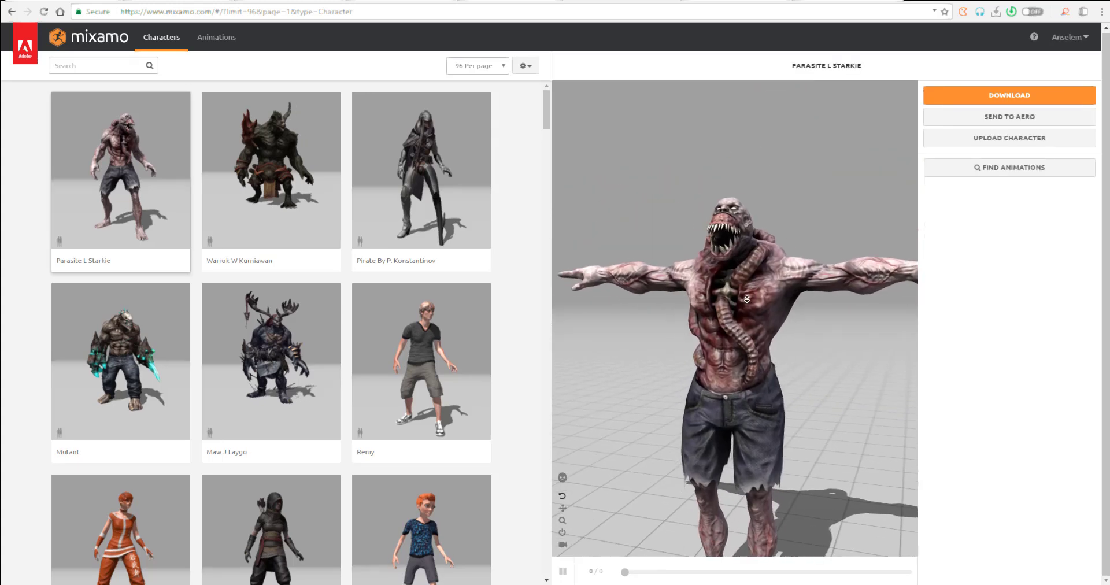
# Scroll down the character grid and select the Crypto character
pyautogui.scroll(-3)
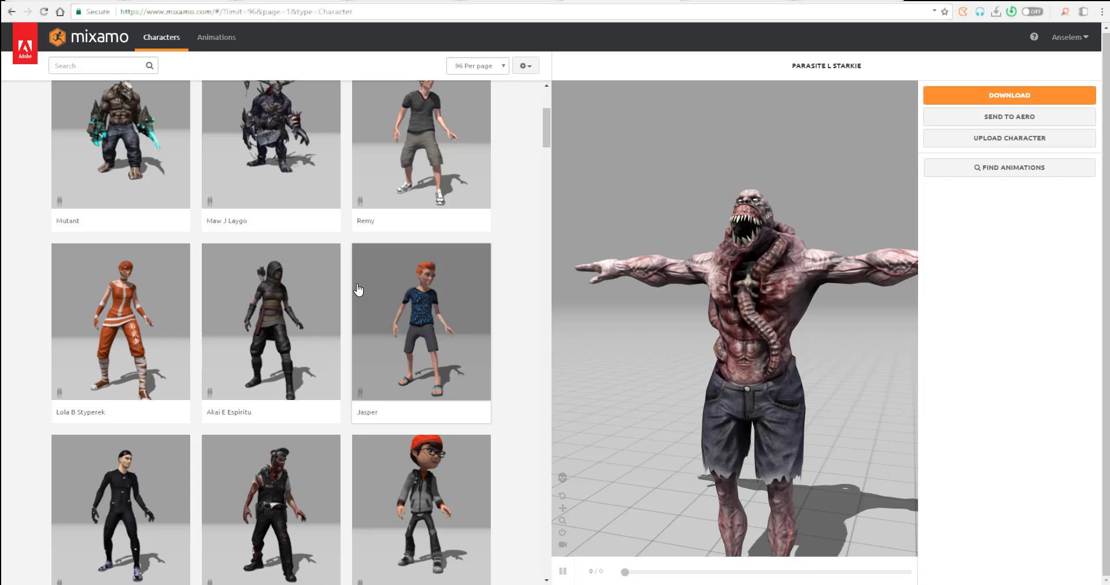
pyautogui.scroll(-3)
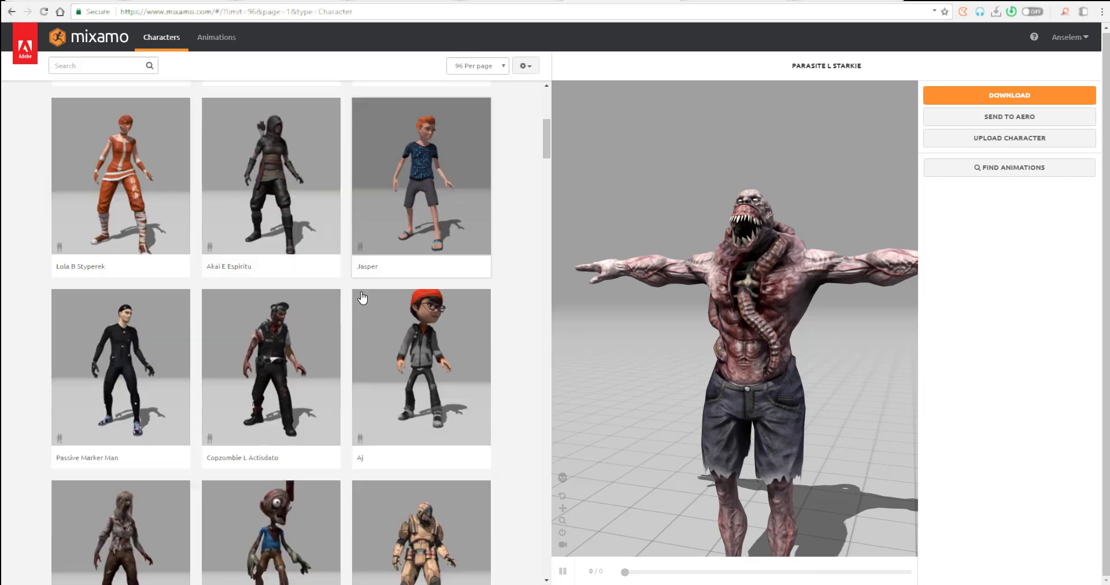
pyautogui.scroll(-3)
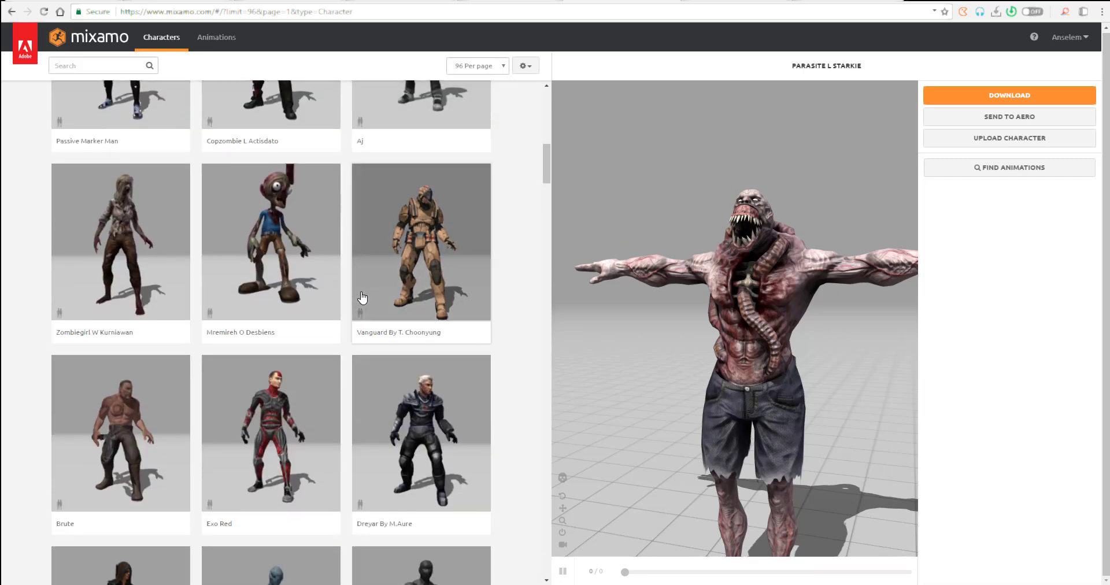
pyautogui.scroll(-3)
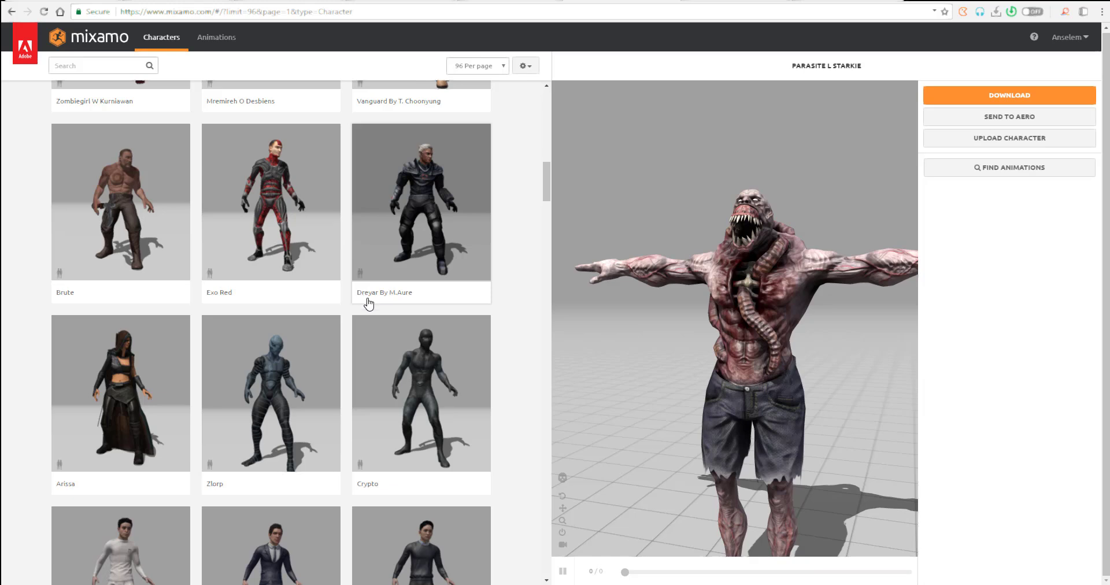
pyautogui.scroll(-3)
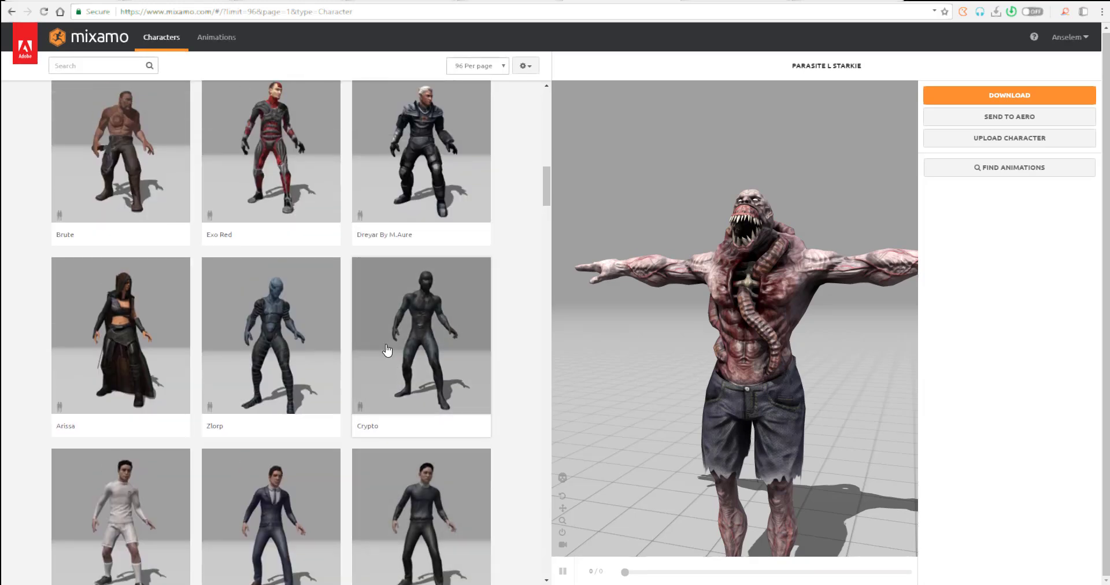
pyautogui.click(420, 335)
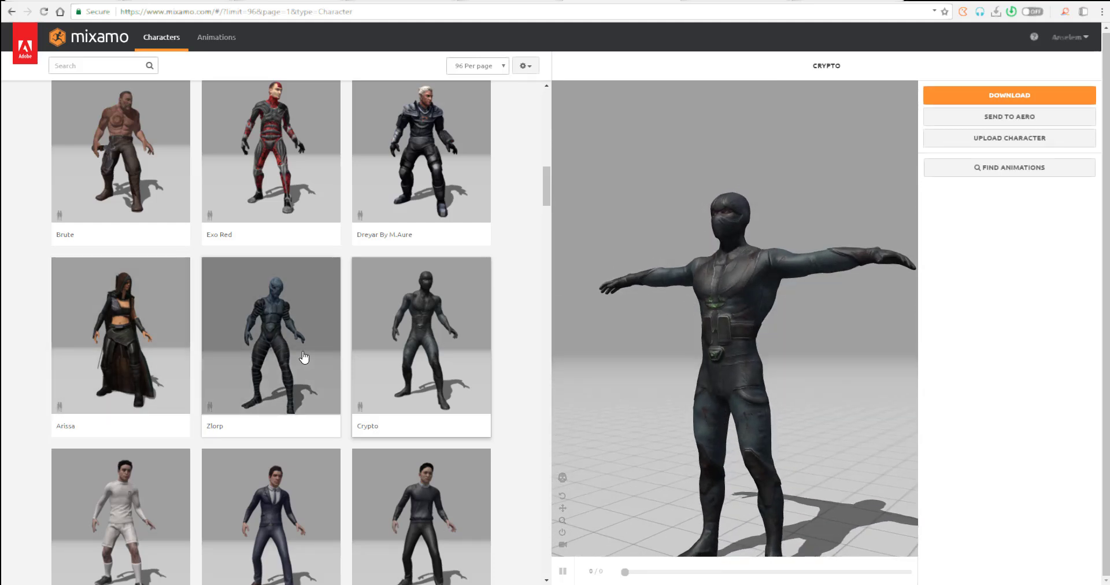
# Preview and rotate Zlorp, then load James and turn him toward the front
pyautogui.click(271, 334)
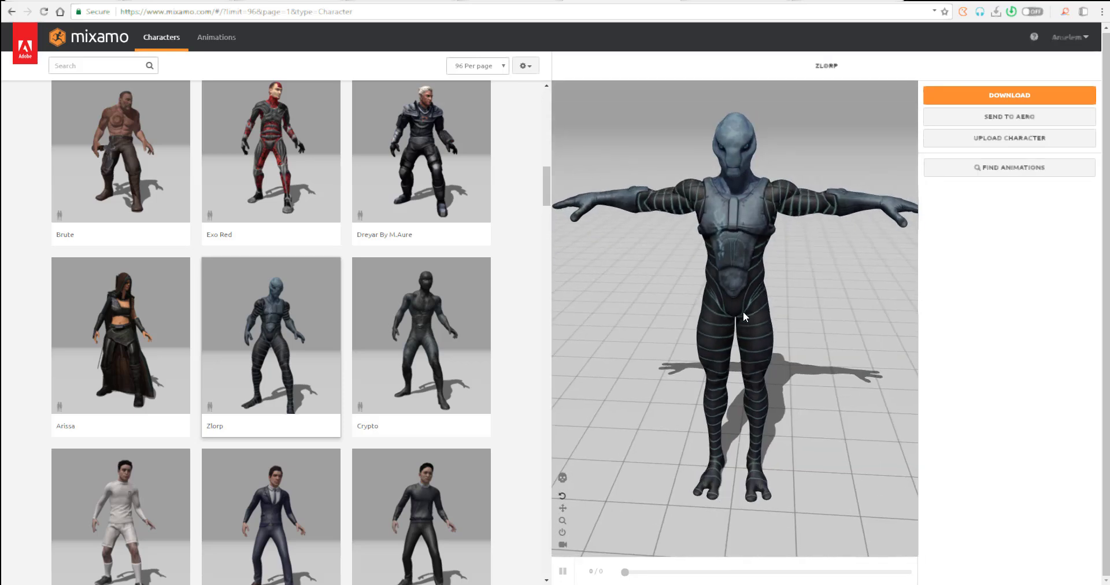
pyautogui.moveTo(743, 317); pyautogui.dragTo(771, 324)
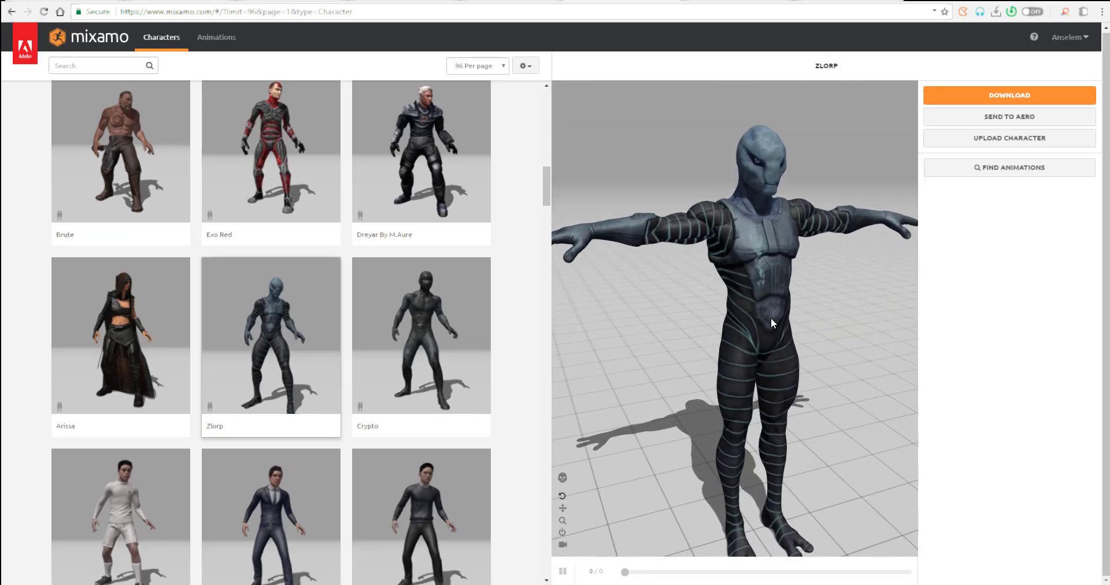
pyautogui.click(271, 273)
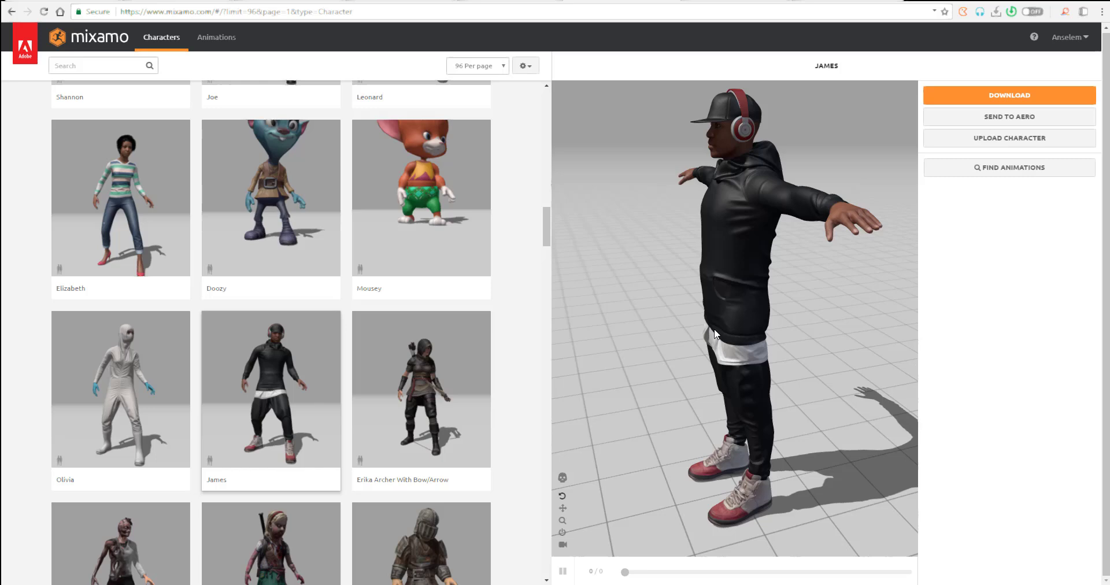
pyautogui.moveTo(715, 333); pyautogui.dragTo(712, 278)
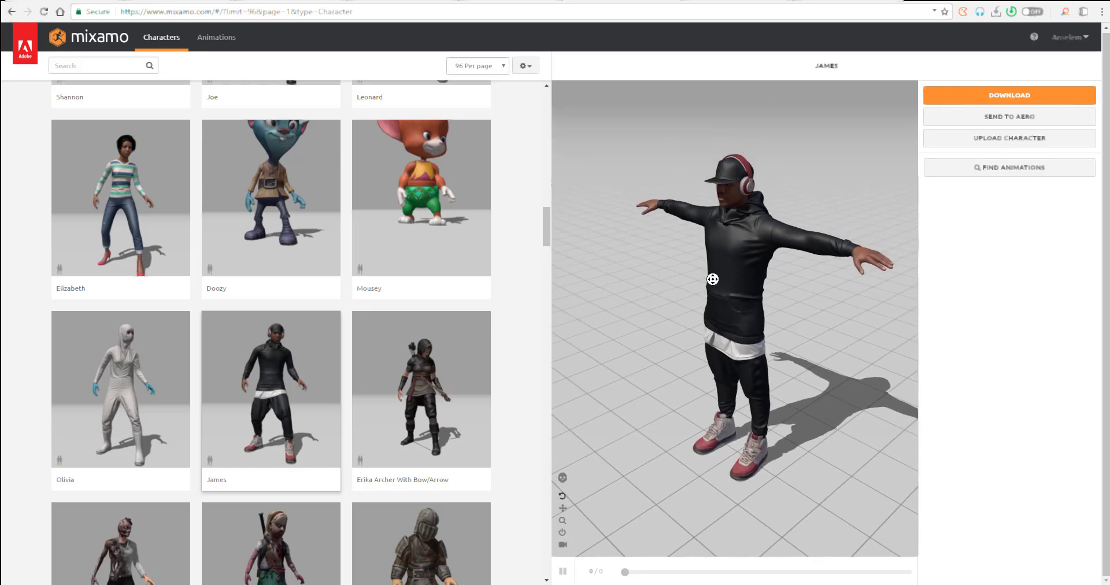
pyautogui.scroll(-3)
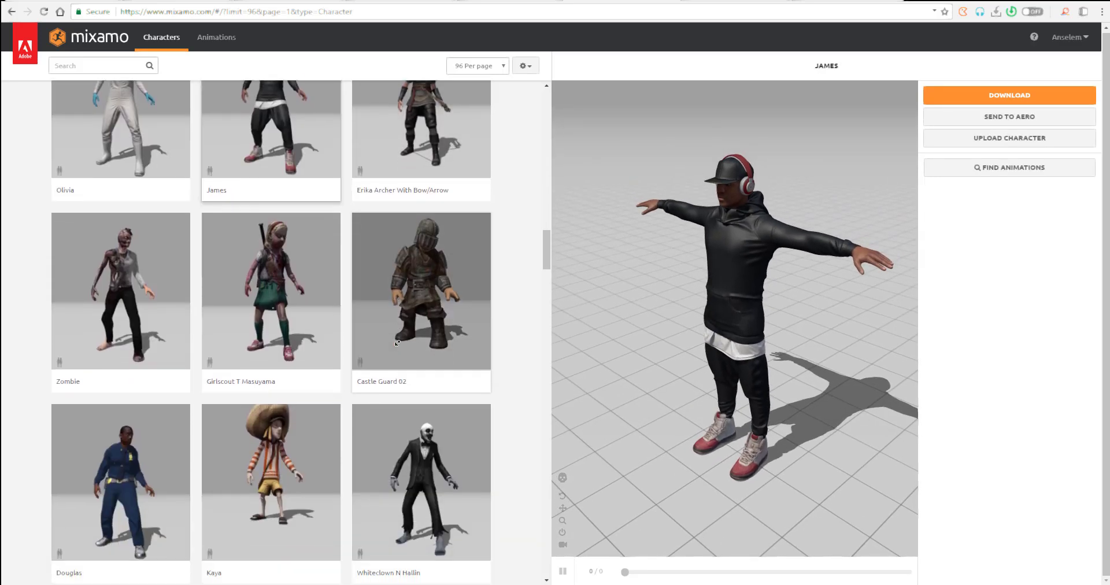
pyautogui.scroll(-3)
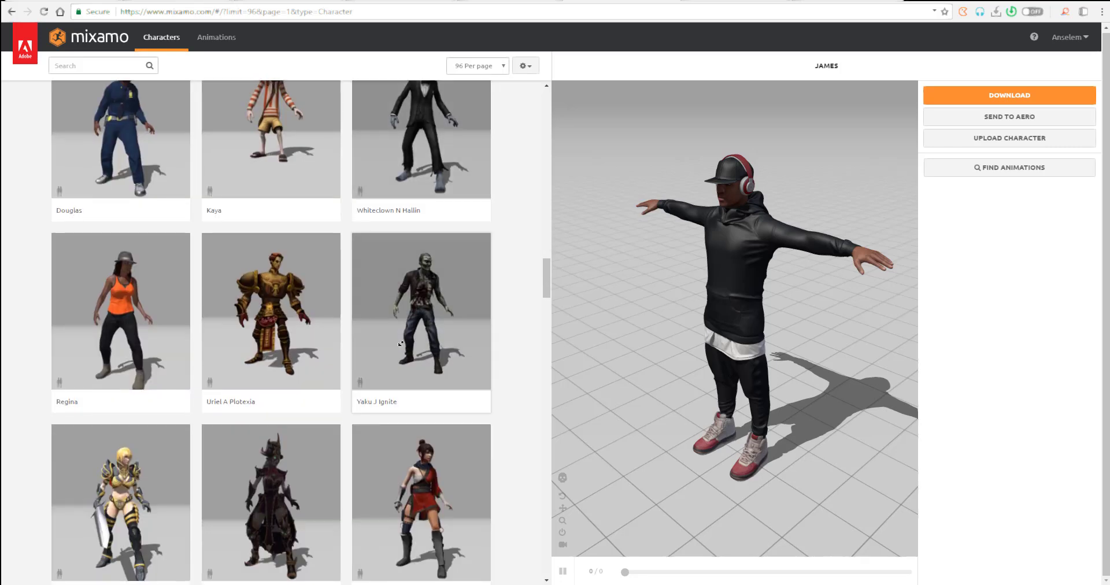
pyautogui.scroll(-3)
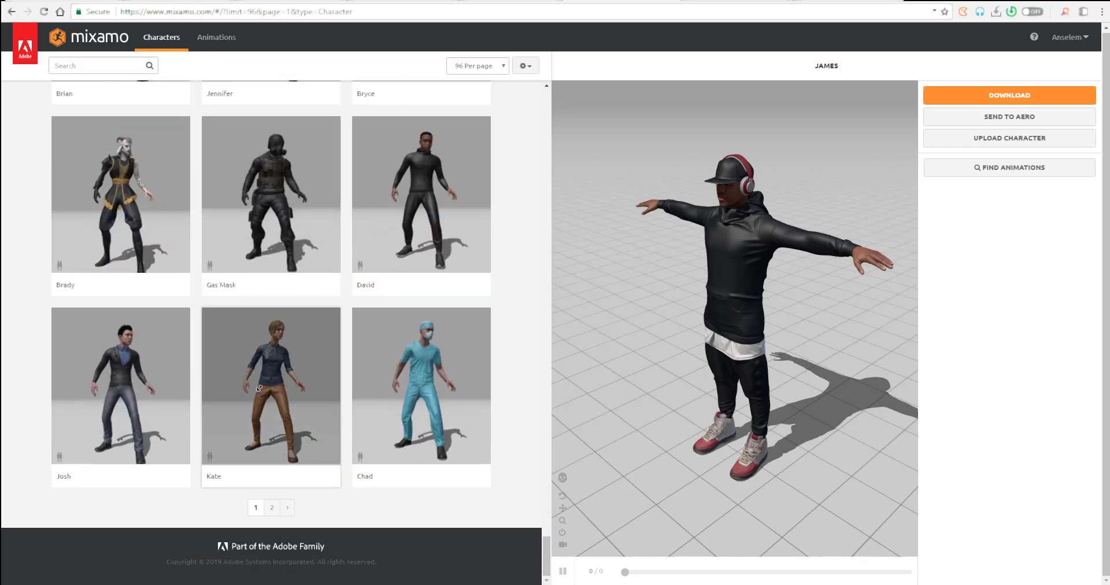
pyautogui.moveTo(538, 486)
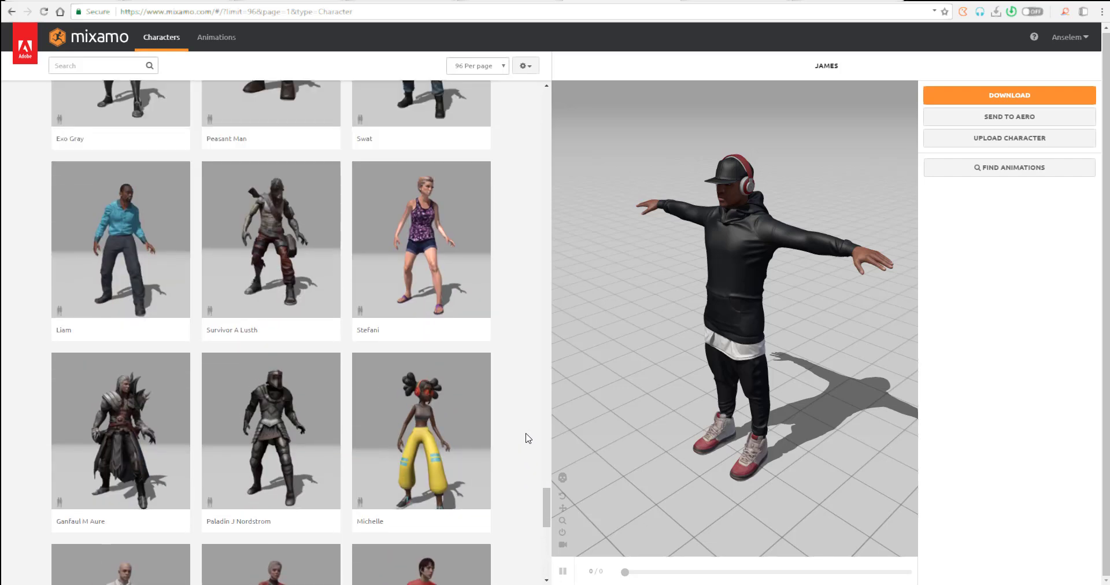
pyautogui.scroll(3)
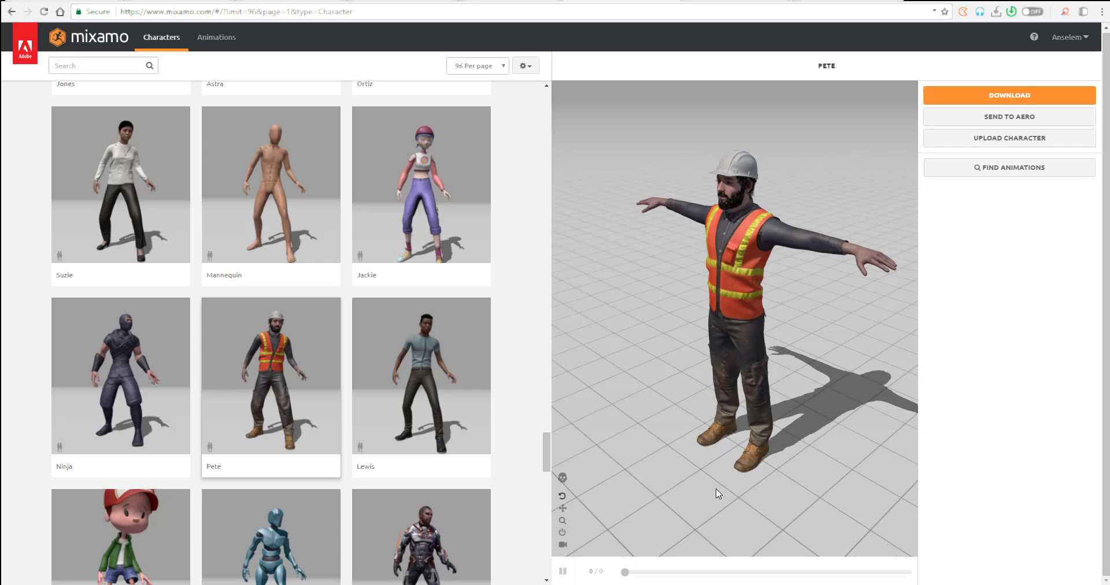
pyautogui.moveTo(761, 298)
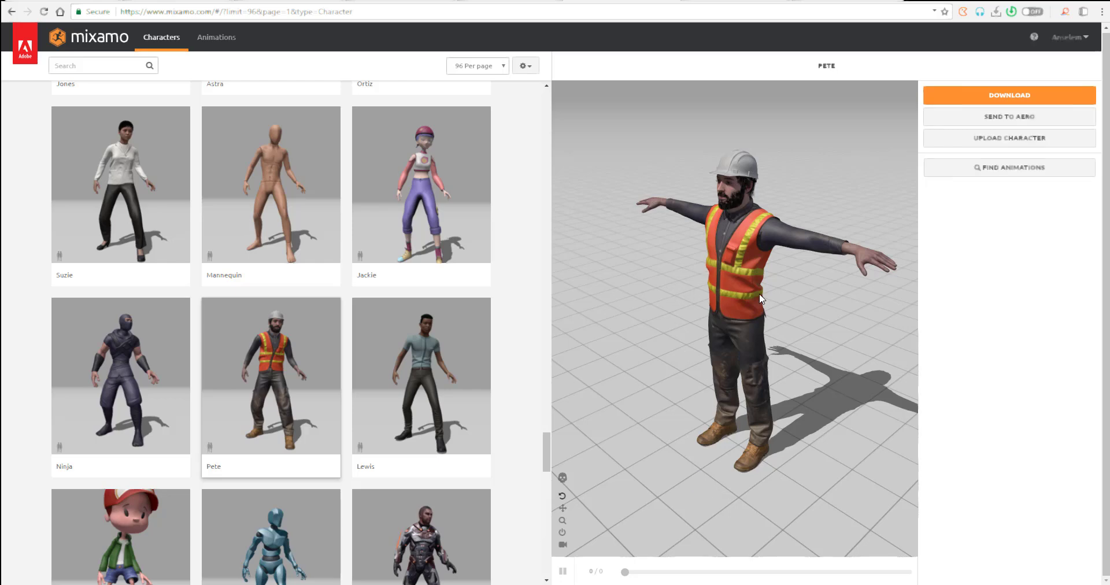
# Zoom in on Pete and scroll up and down the page-1 character grid
pyautogui.moveTo(760, 297); pyautogui.dragTo(786, 312)
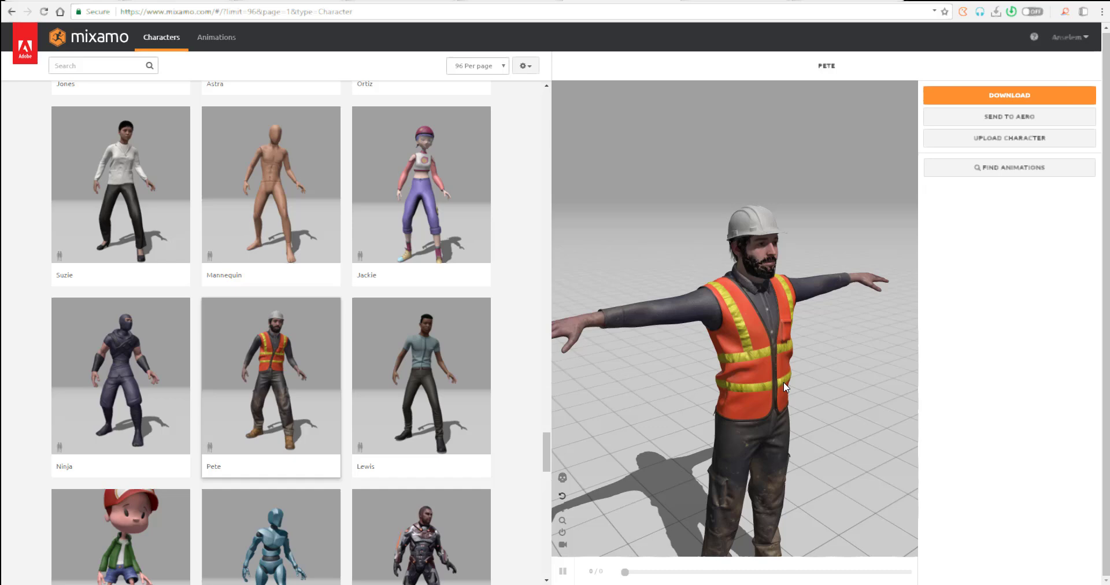
pyautogui.scroll(-3)
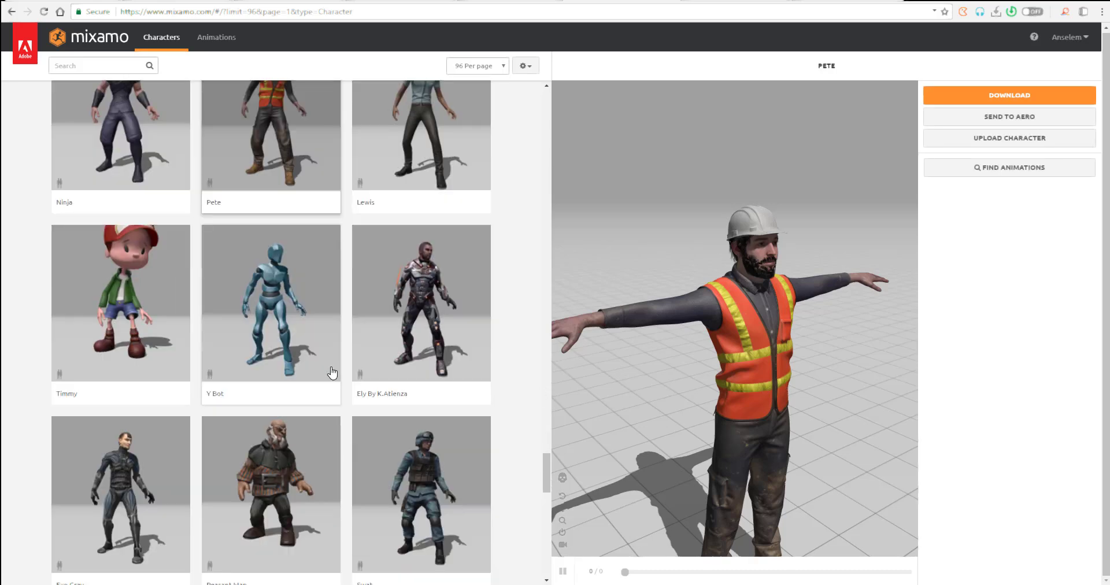
pyautogui.scroll(3)
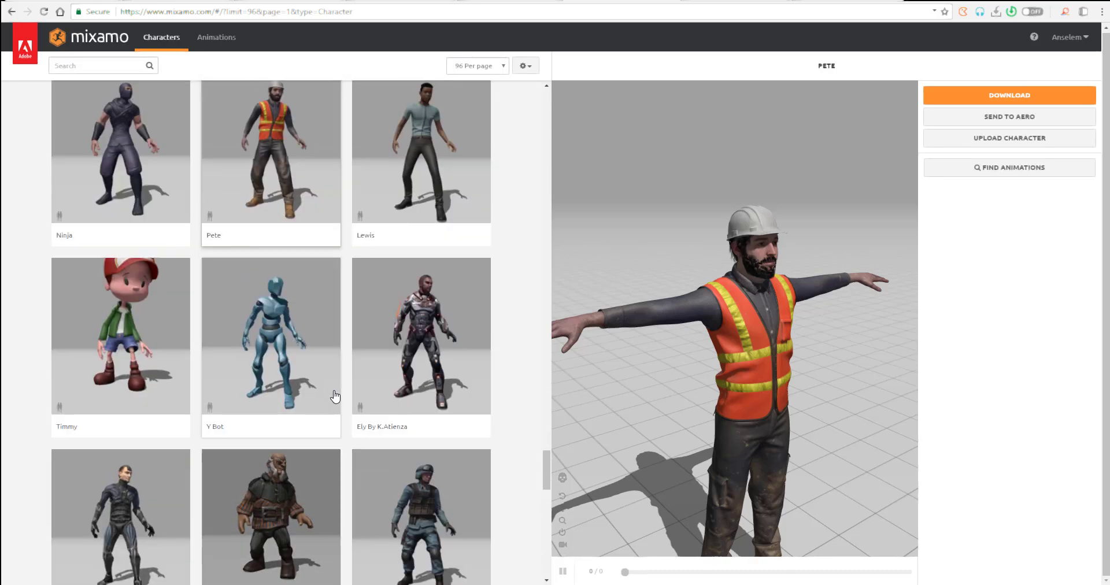
pyautogui.scroll(3)
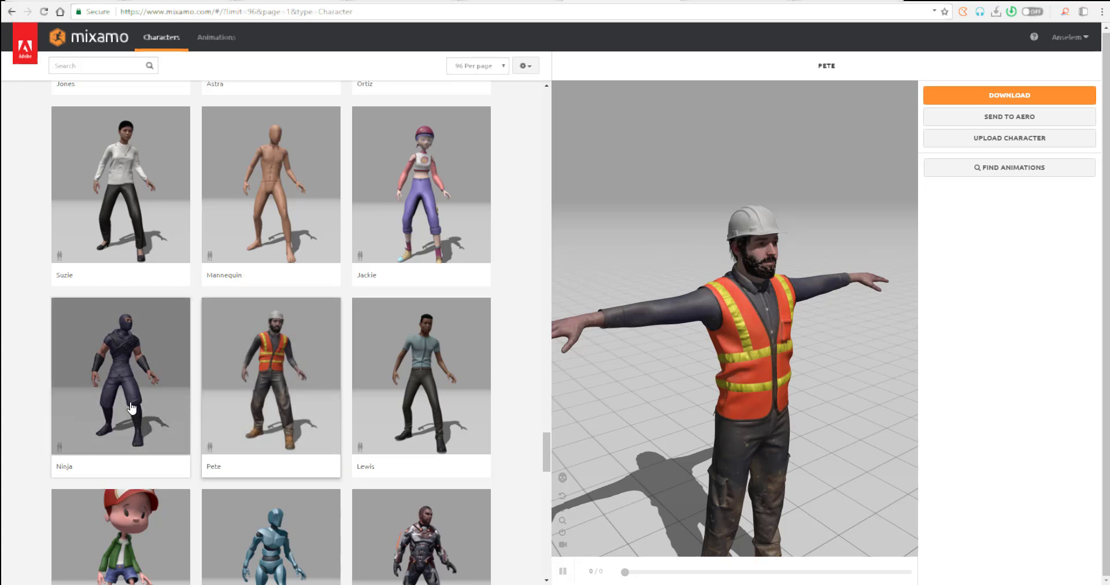
pyautogui.moveTo(139, 429)
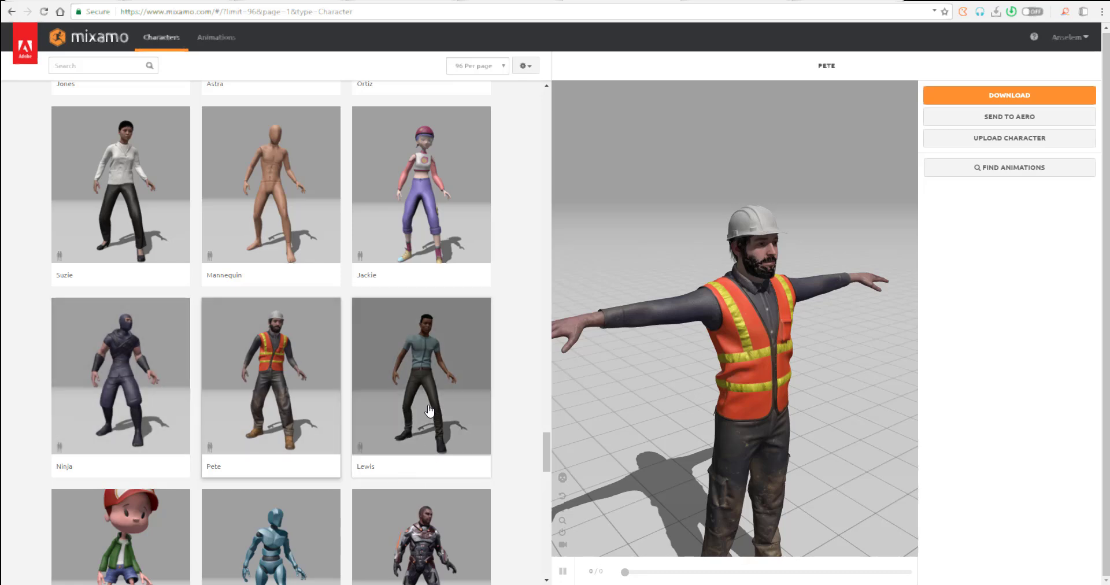
pyautogui.scroll(-3)
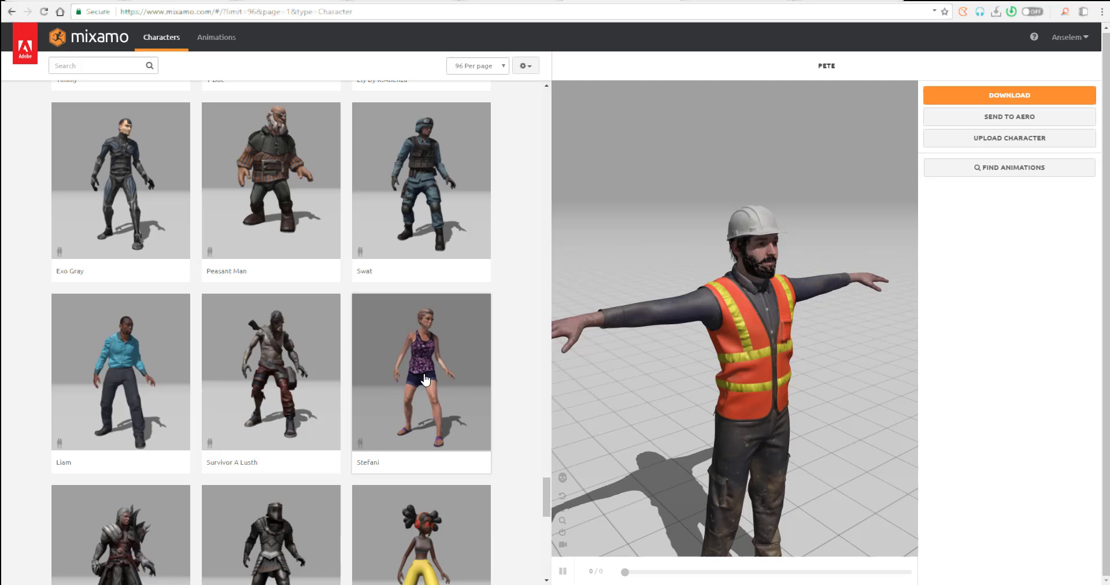
pyautogui.scroll(-3)
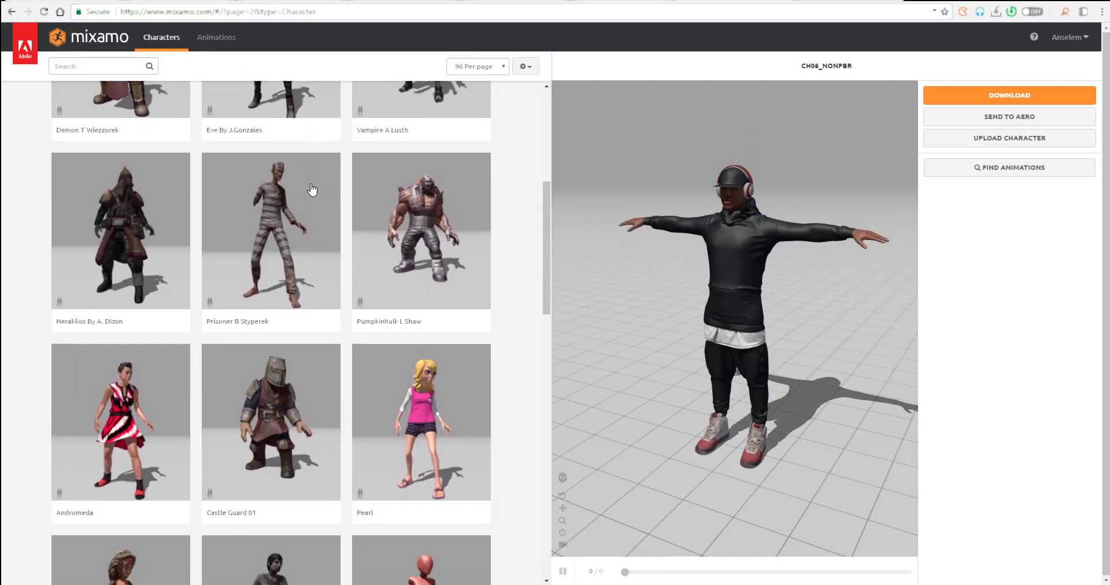
pyautogui.scroll(-3)
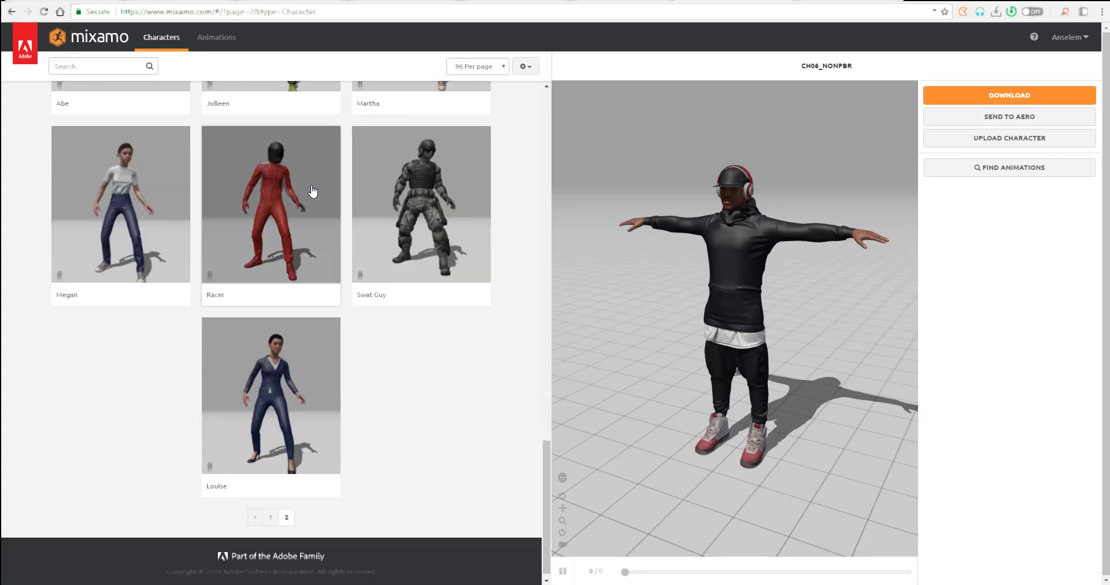
pyautogui.scroll(3)
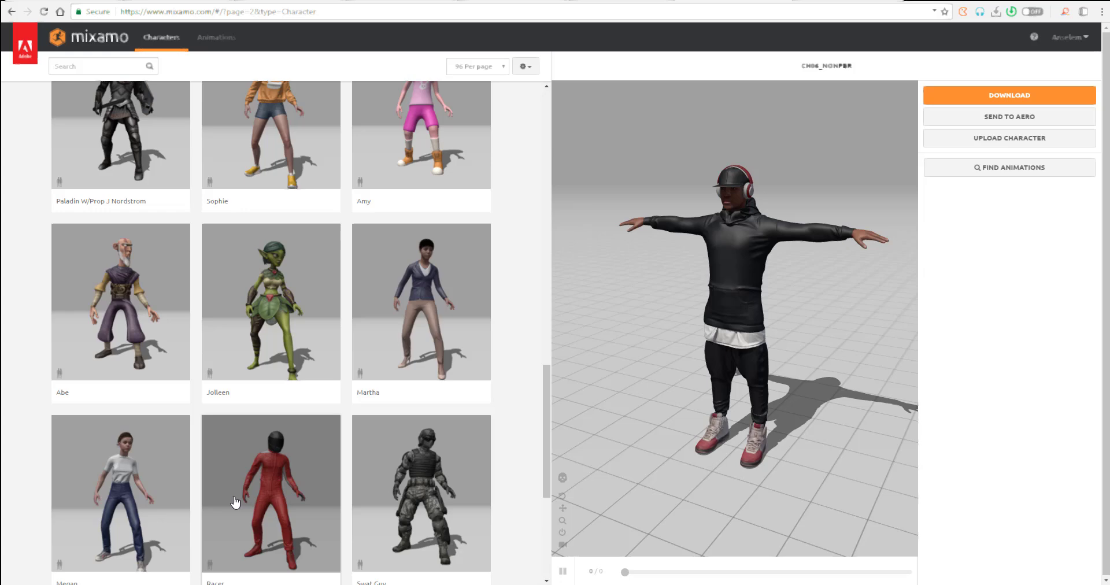
pyautogui.scroll(3)
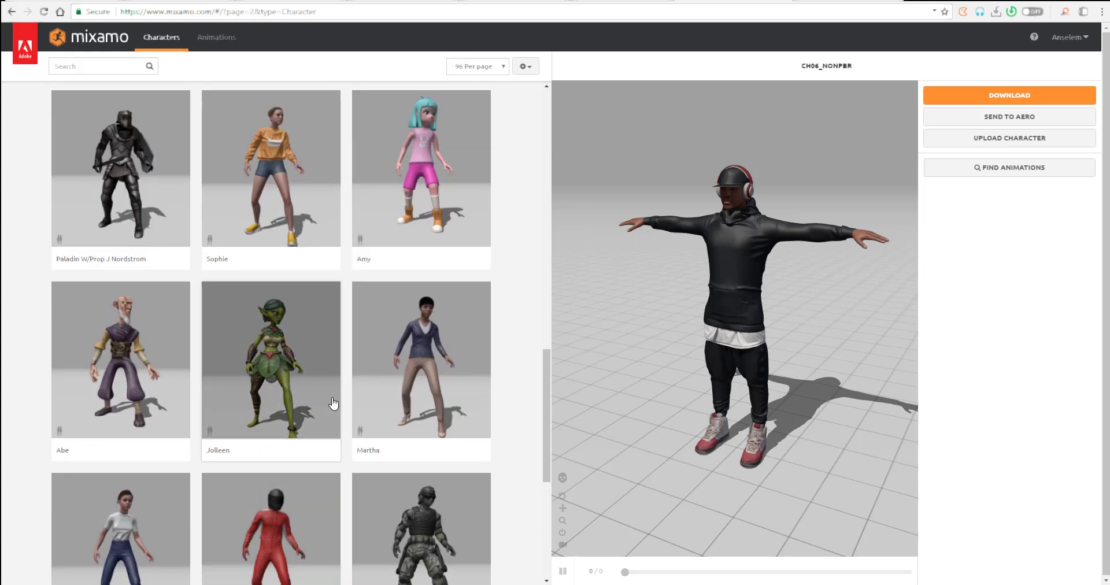
pyautogui.scroll(3)
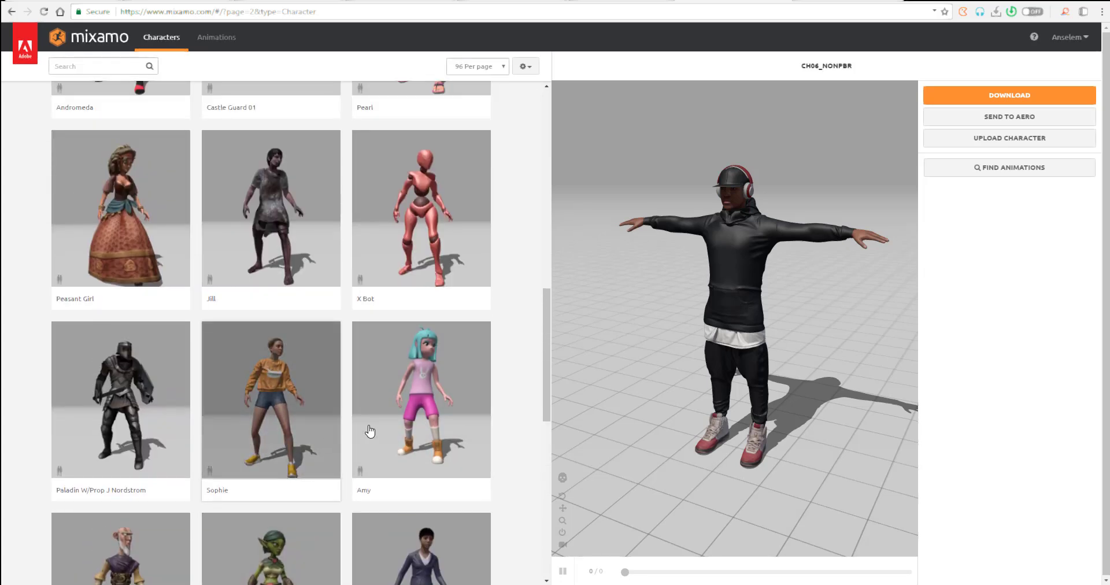
pyautogui.scroll(-3)
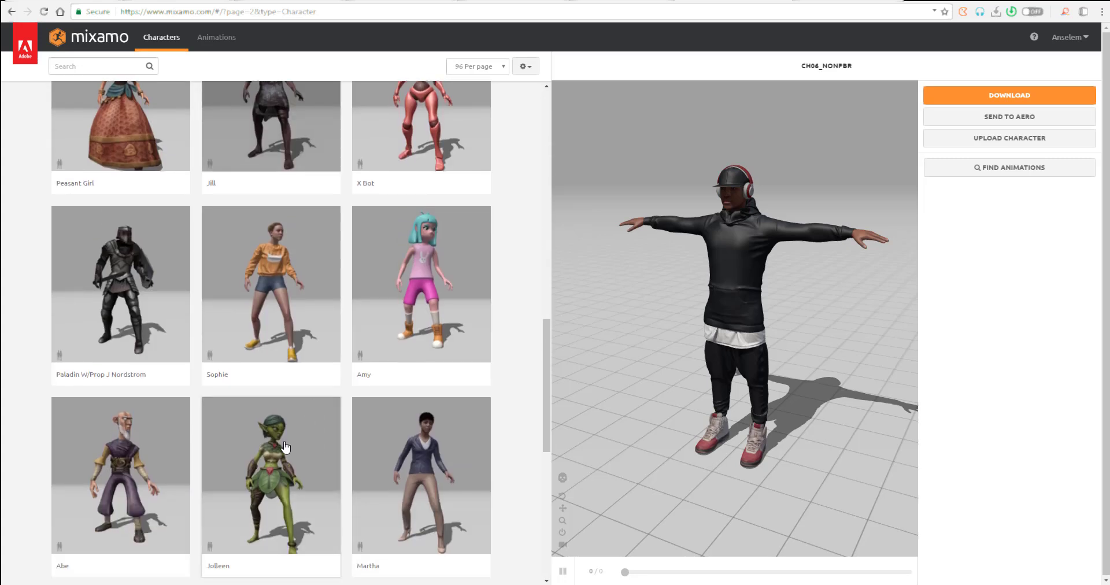
# Open the Animations library and set it to 96 animations per page
pyautogui.click(215, 37)
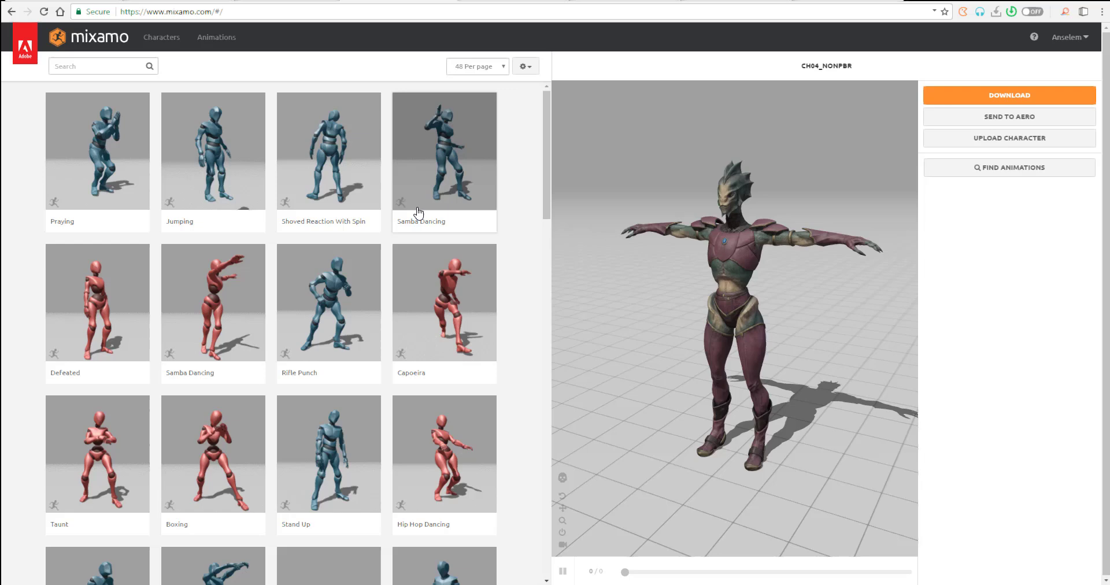
pyautogui.scroll(-3)
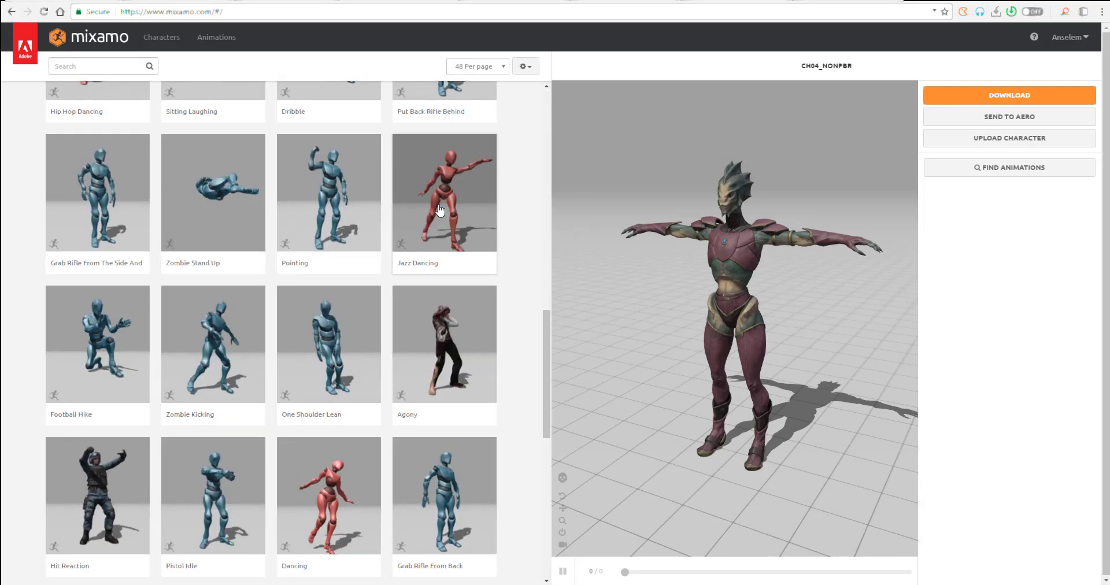
pyautogui.click(477, 66)
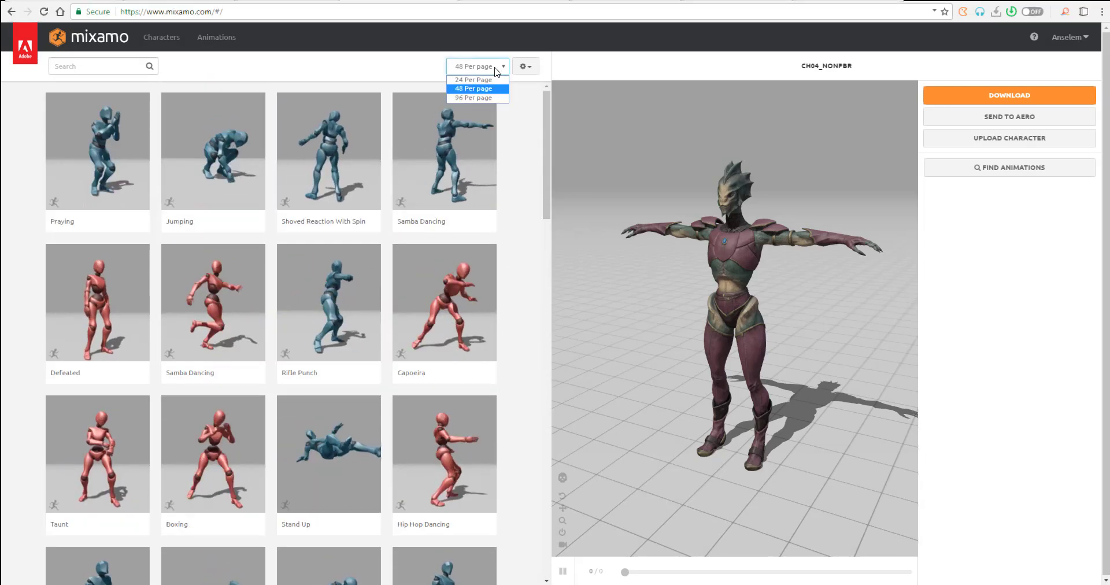
pyautogui.moveTo(473, 98)
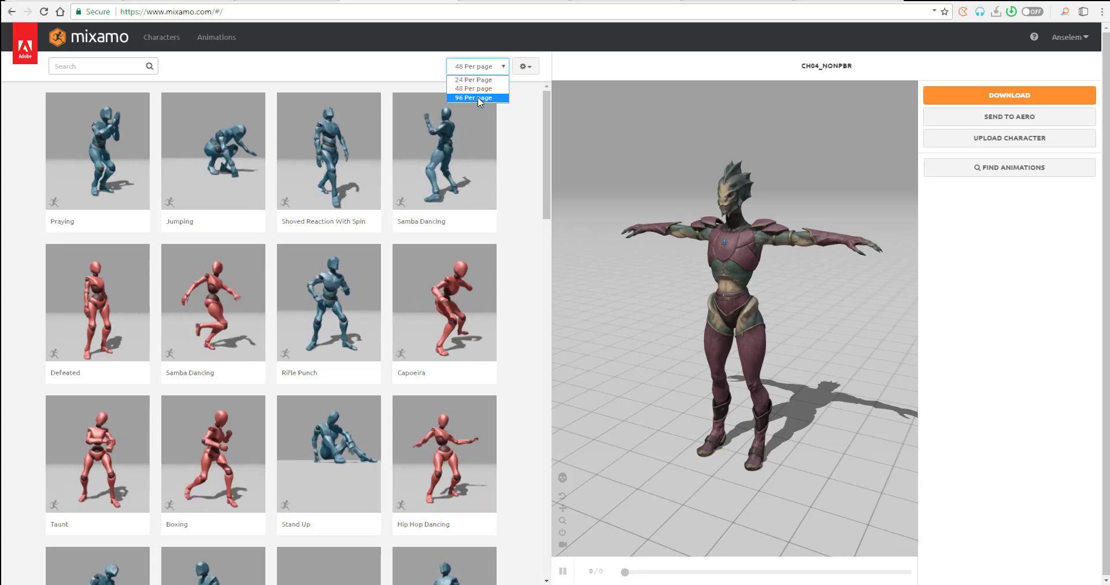
pyautogui.click(472, 97)
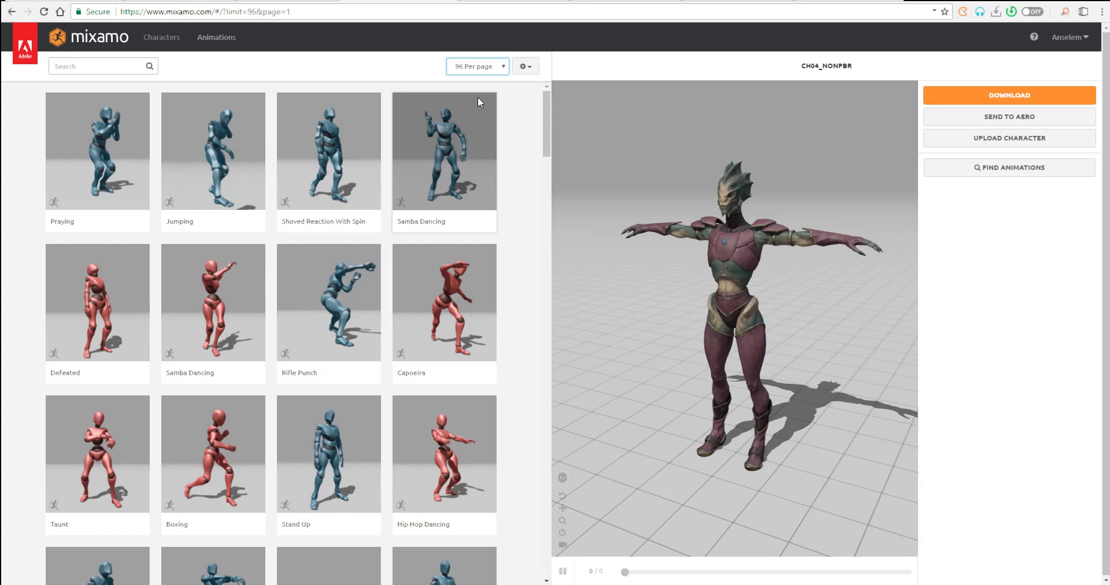
pyautogui.scroll(-3)
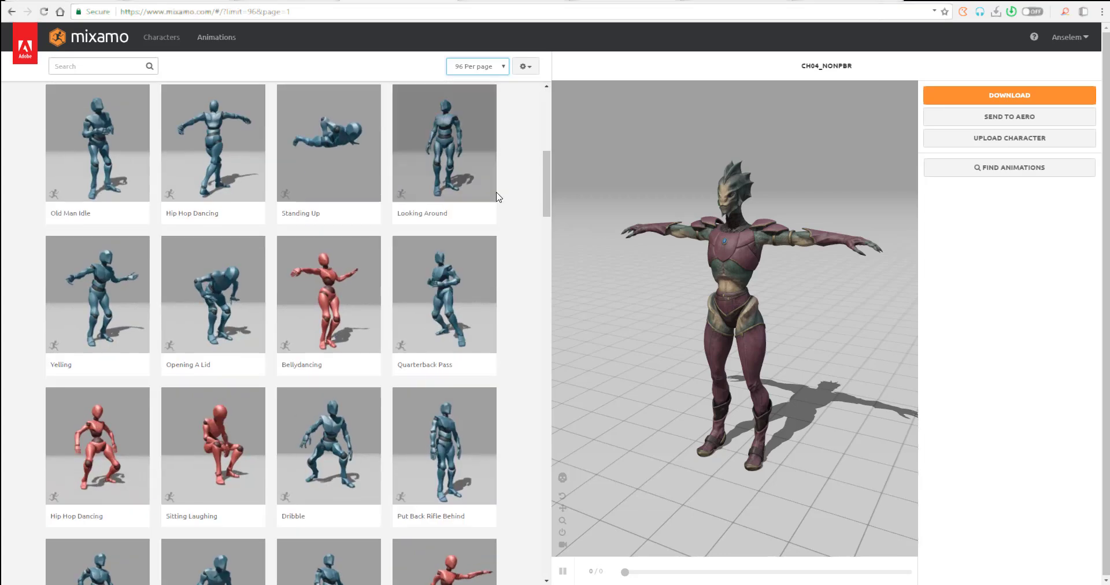
pyautogui.click(476, 66)
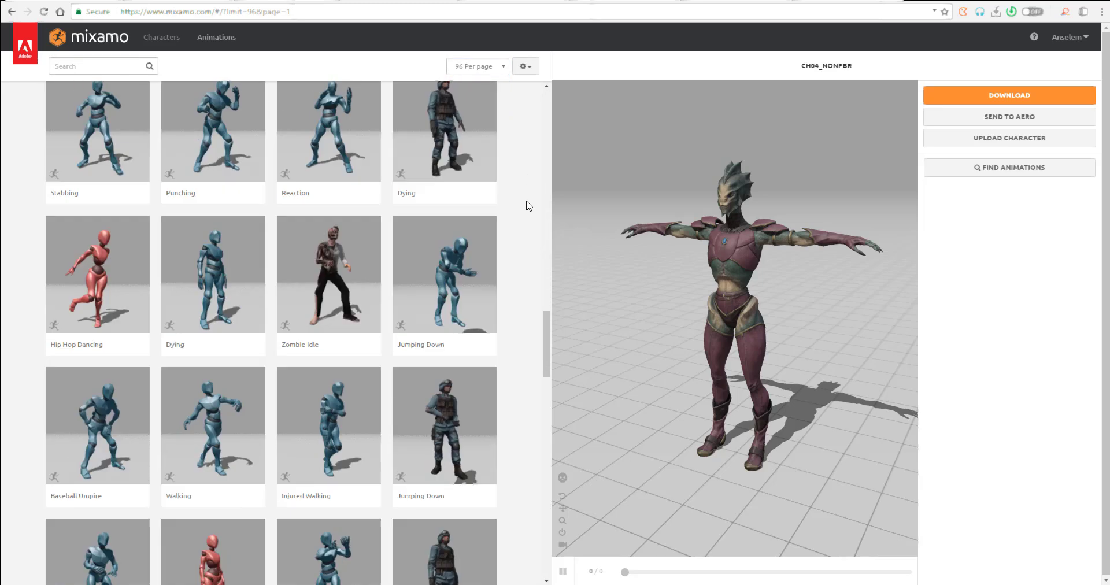
# Scroll through the first page of animations down to the pagination
pyautogui.scroll(3)
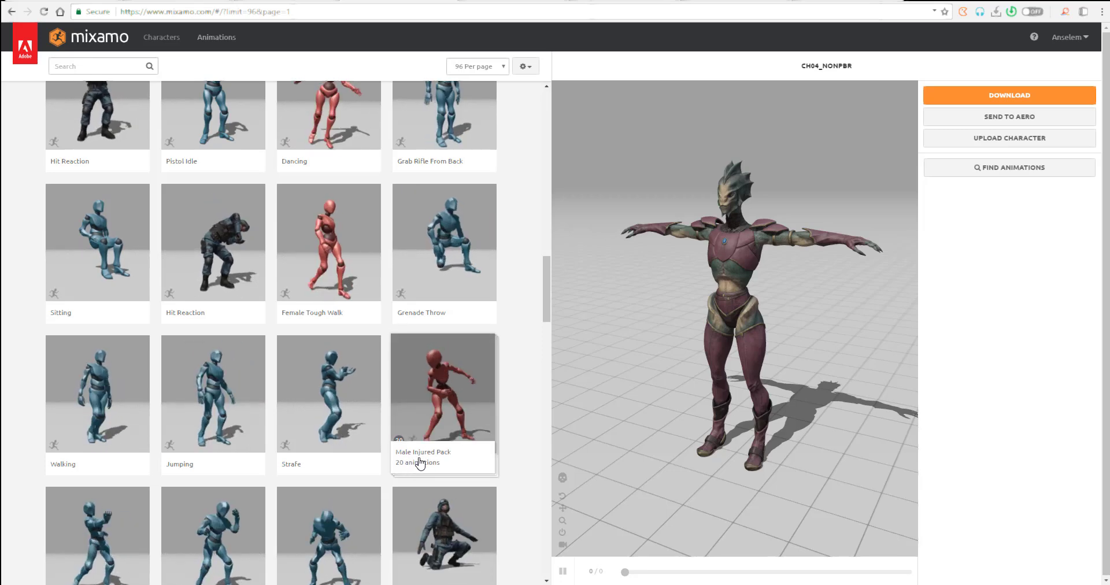
pyautogui.scroll(-3)
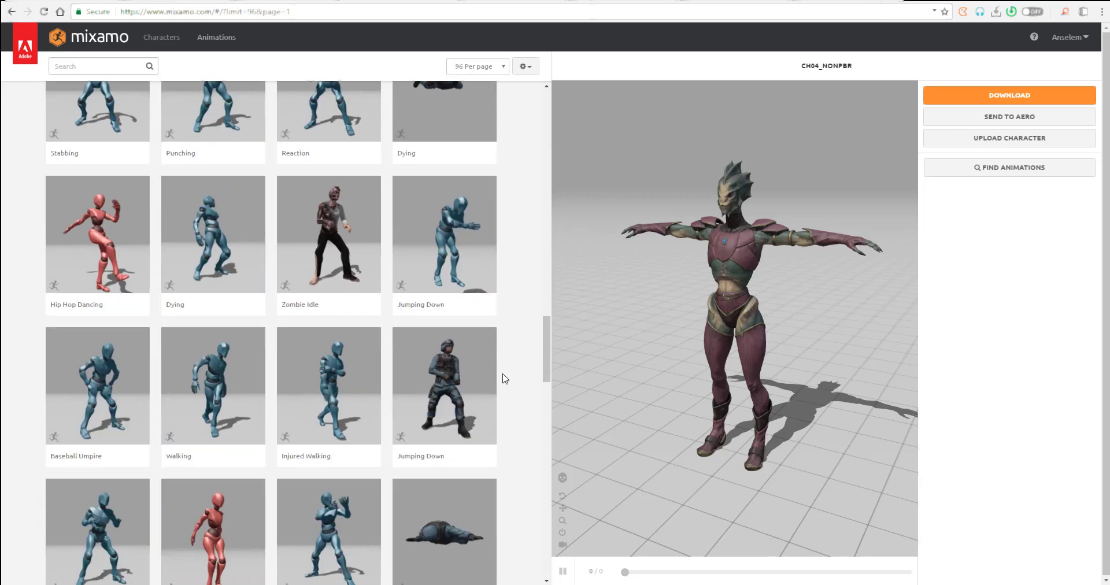
pyautogui.scroll(-3)
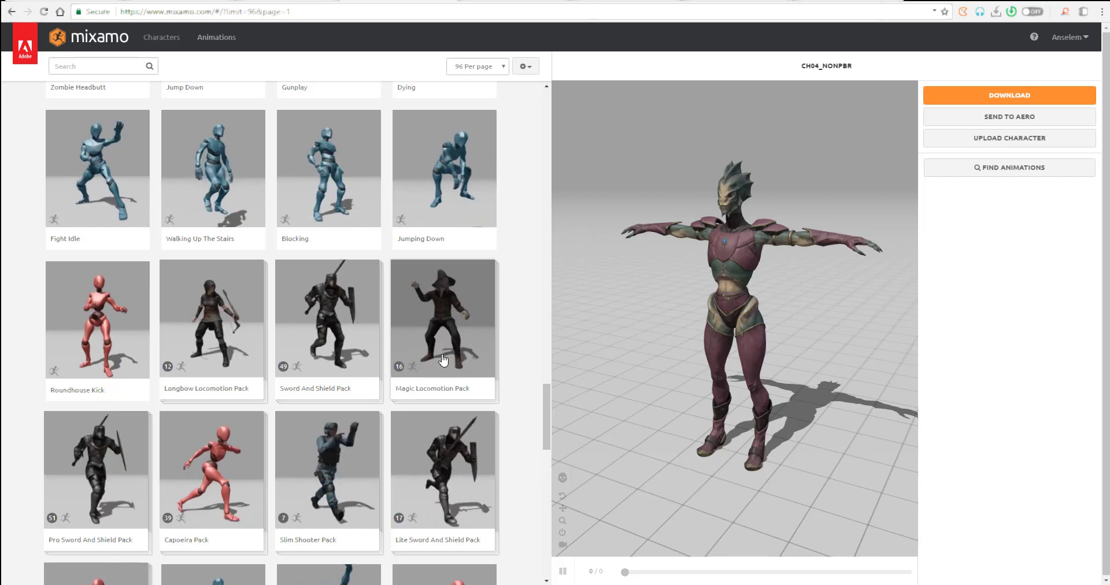
pyautogui.scroll(-3)
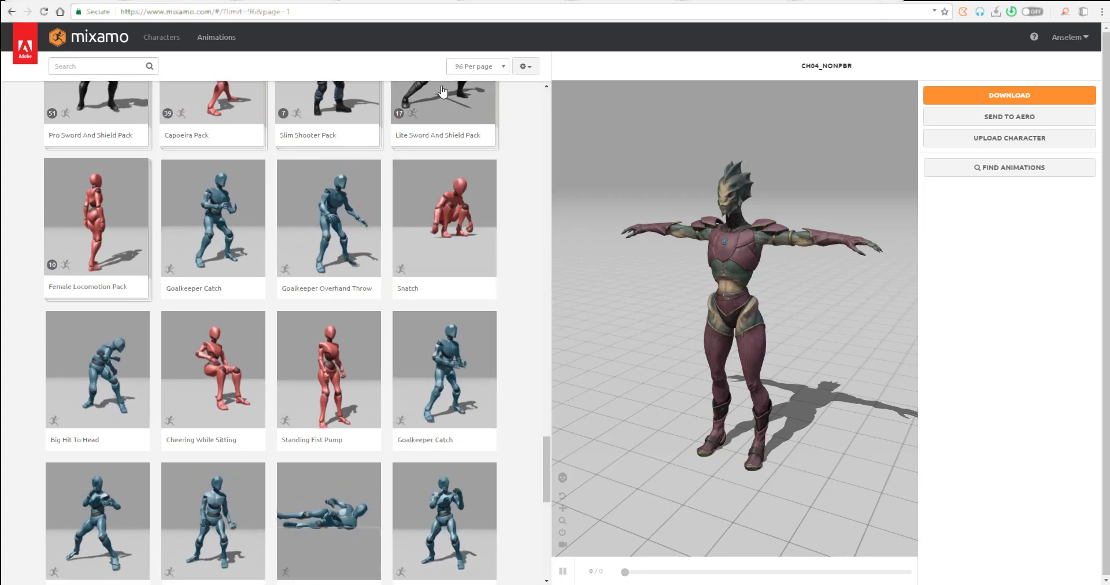
pyautogui.moveTo(559, 209)
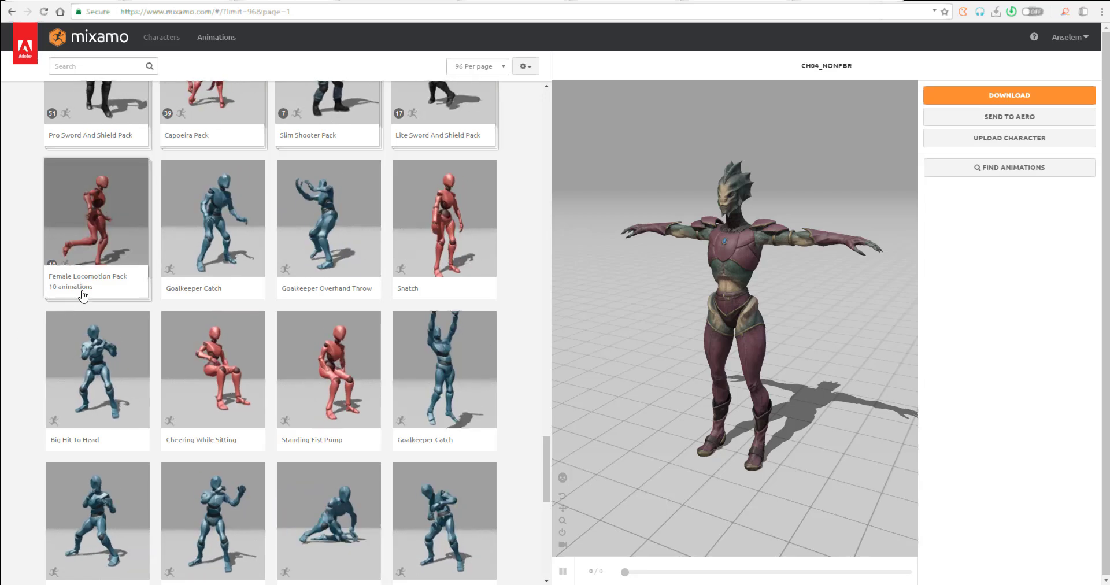
pyautogui.scroll(-3)
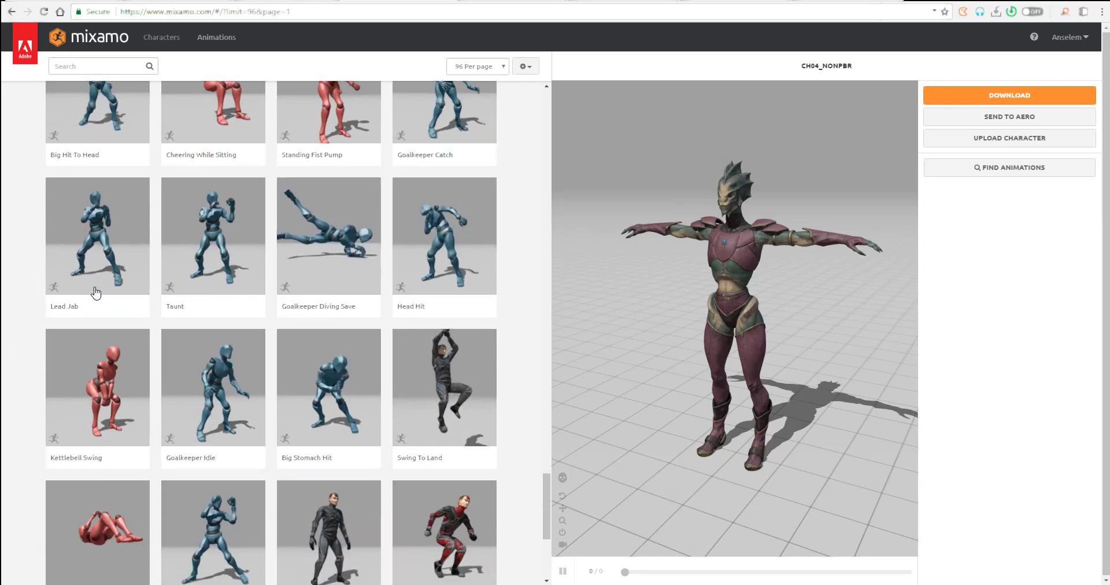
pyautogui.scroll(-3)
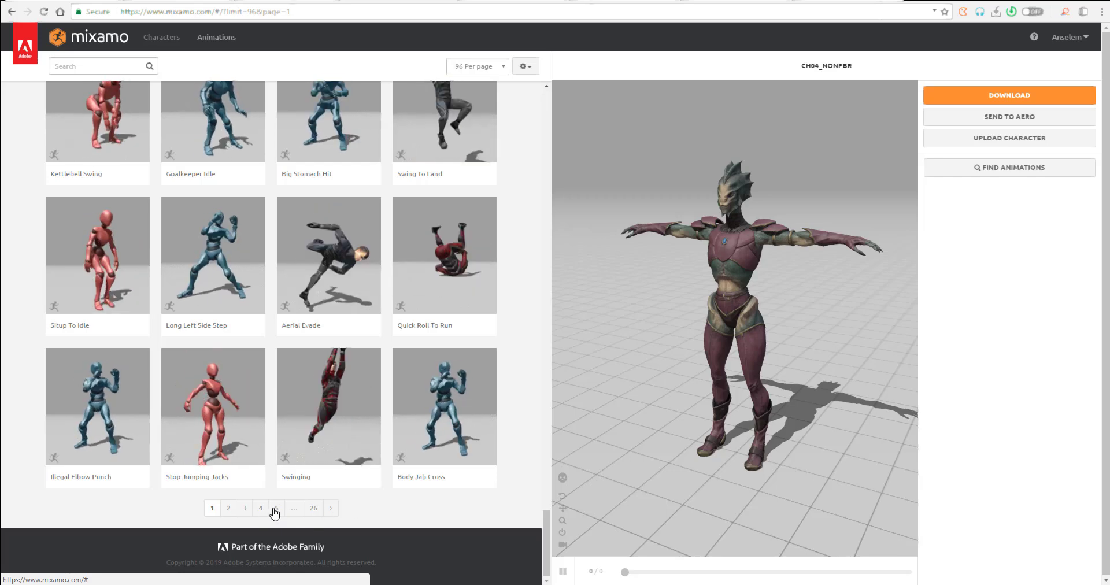
# Go to page five, then reopen Crypto's animation library at 48 results per page
pyautogui.click(276, 507)
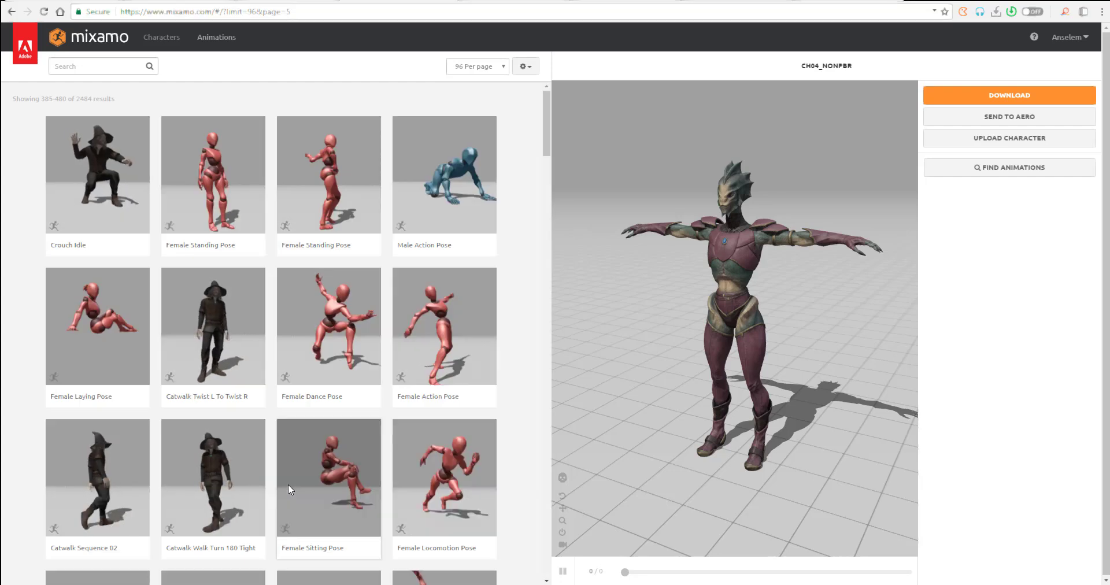
pyautogui.click(216, 37)
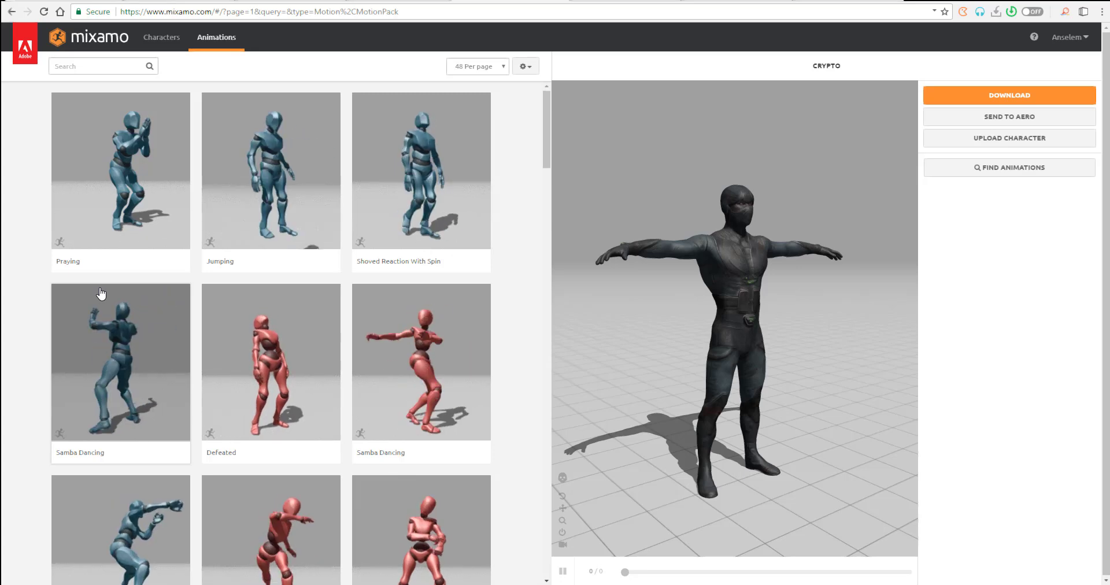
pyautogui.click(475, 66)
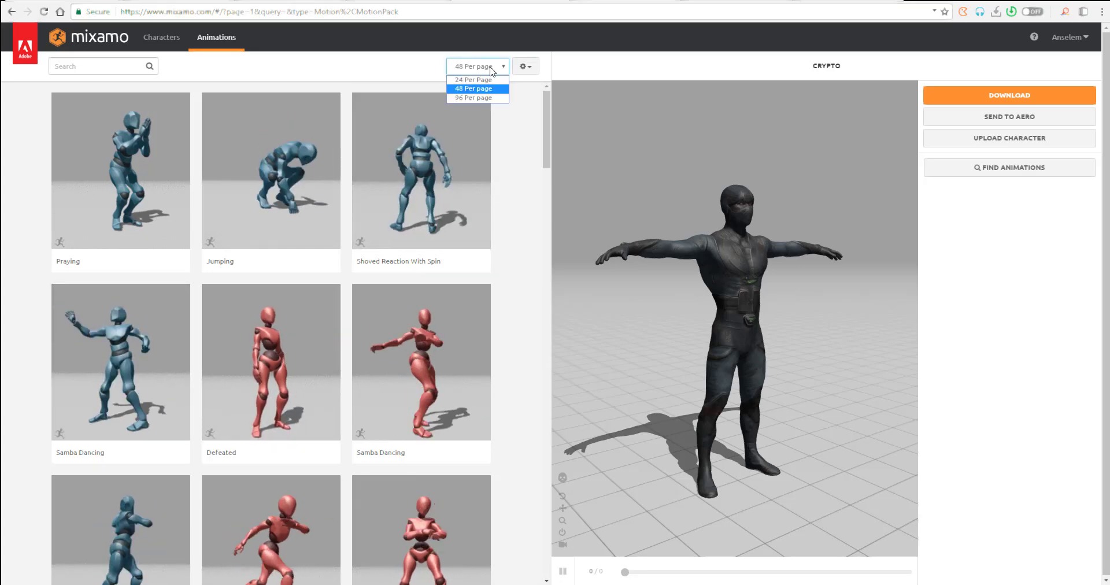
pyautogui.click(471, 89)
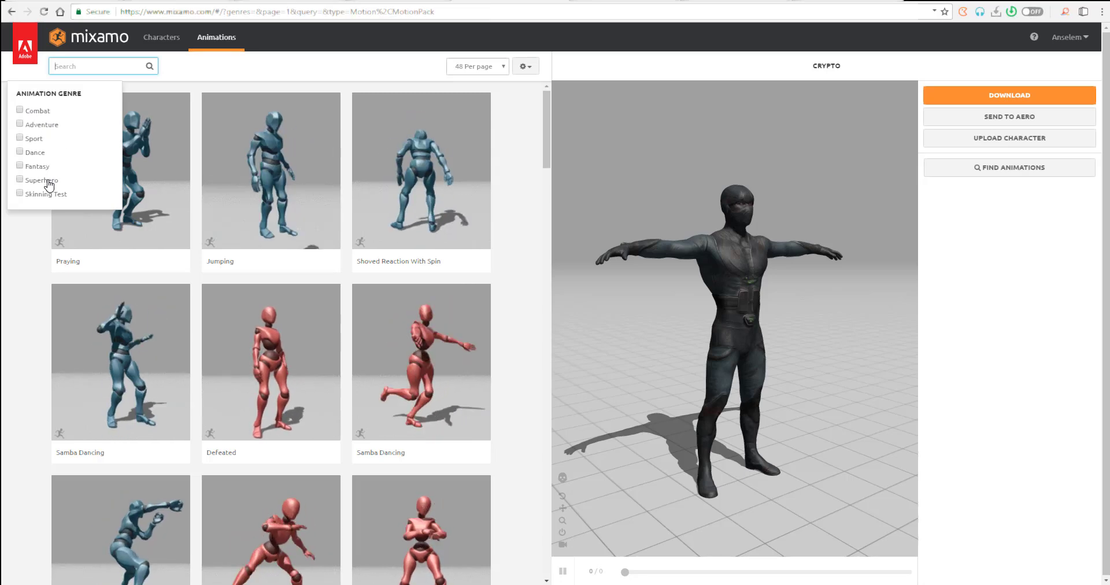
# Search animations for 'kick' and scroll through the 122 kicking results
pyautogui.click(19, 179)
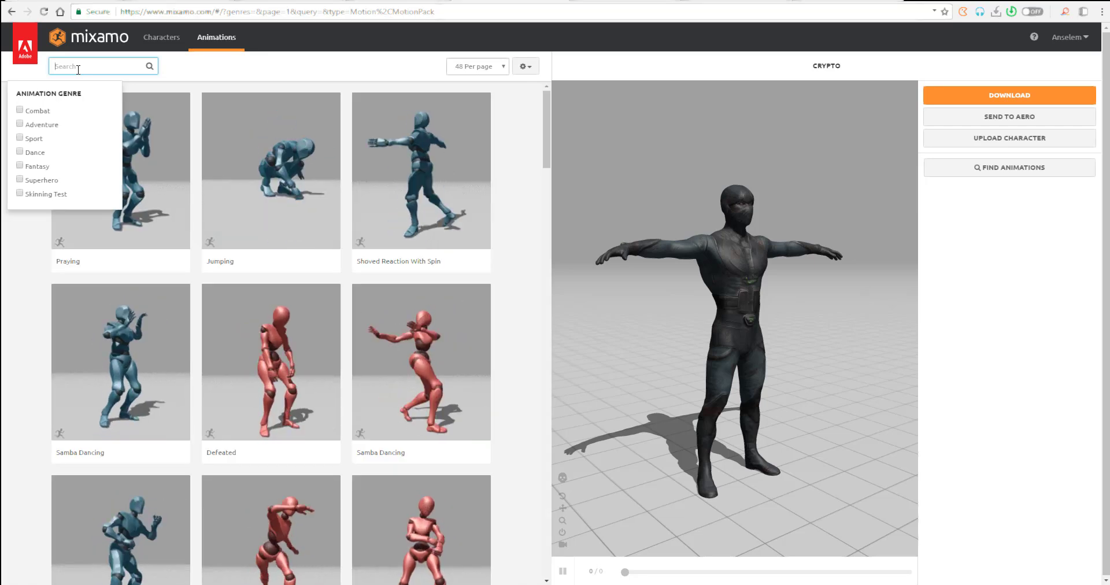
pyautogui.write('kick')
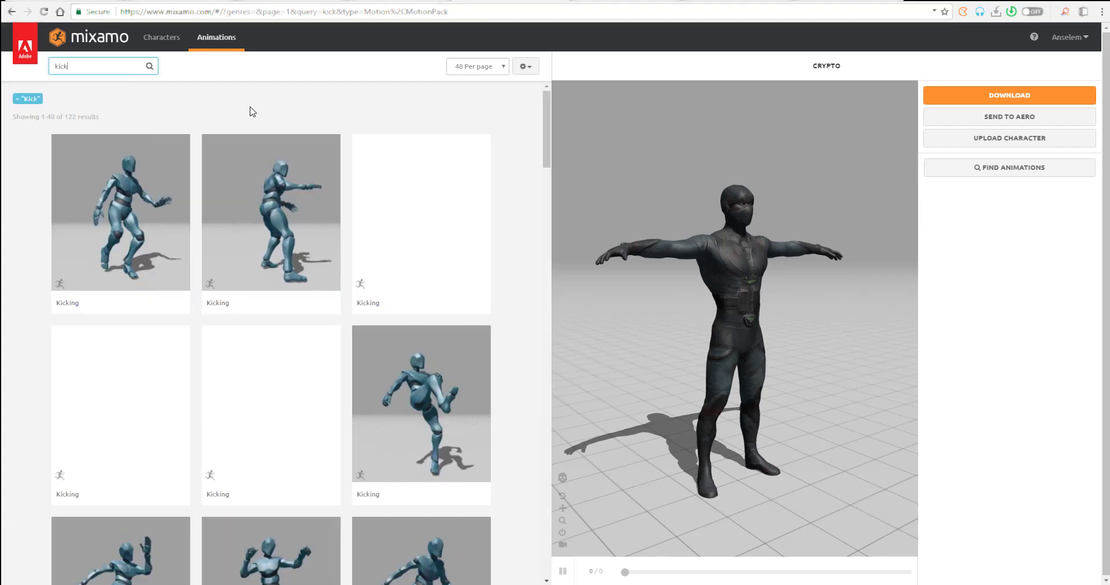
pyautogui.scroll(-3)
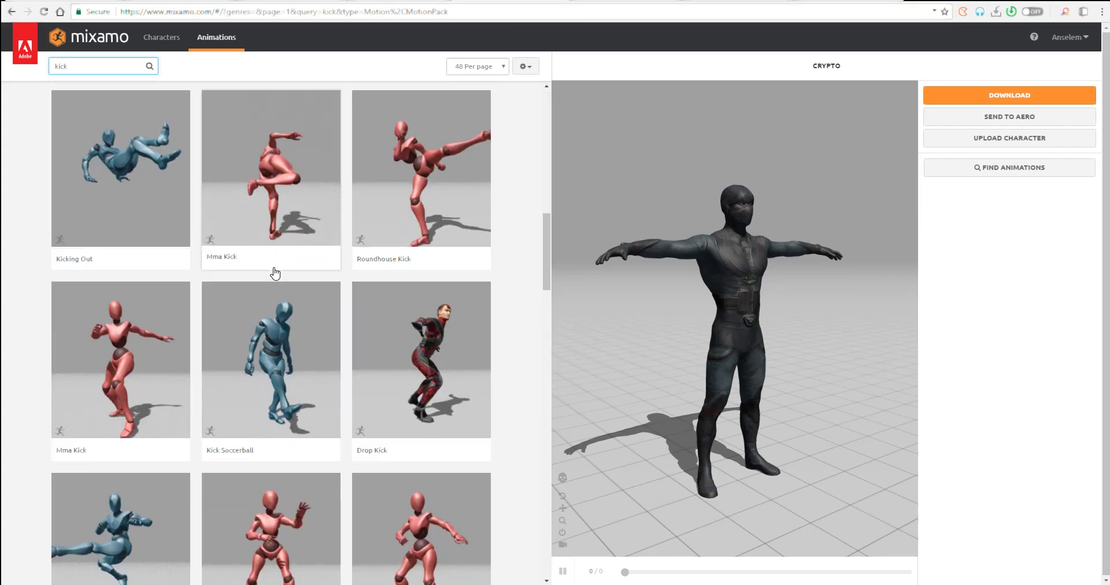
pyautogui.scroll(-3)
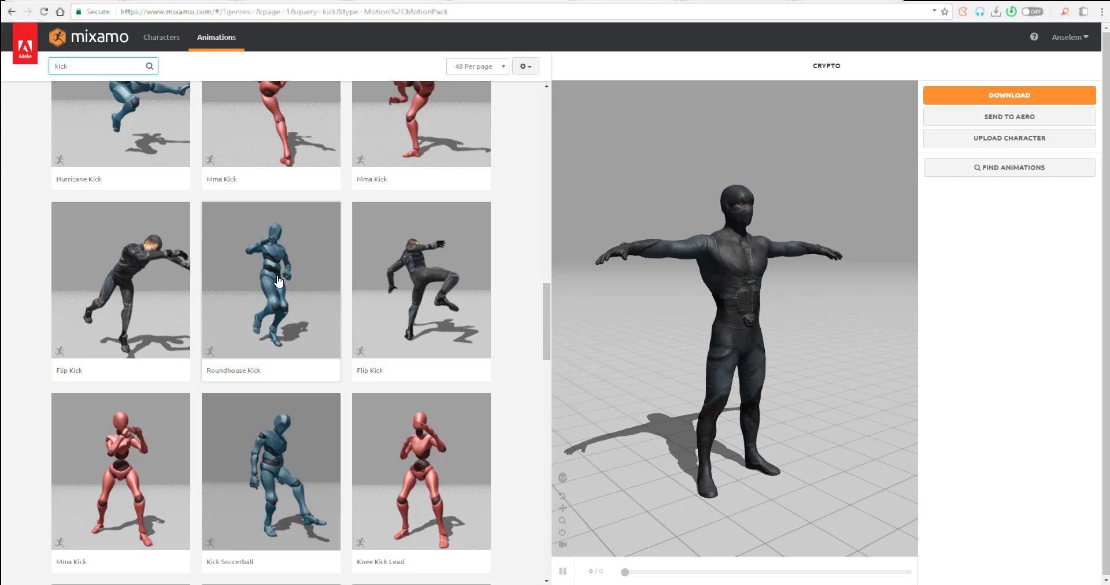
pyautogui.scroll(-3)
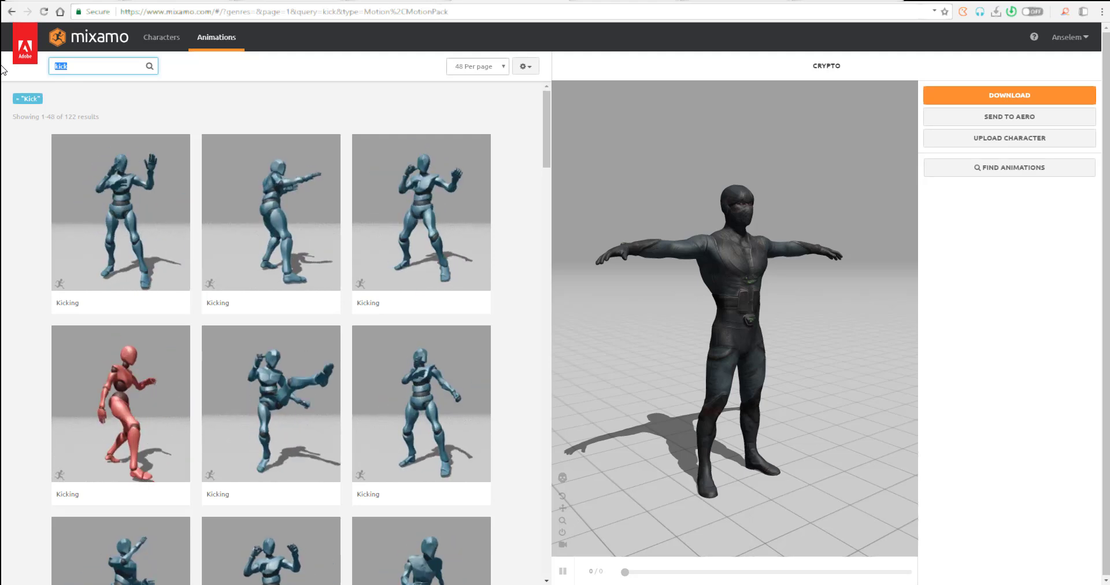
# Search animations for 'pose' and browse the 176 pose results
pyautogui.write('pose')
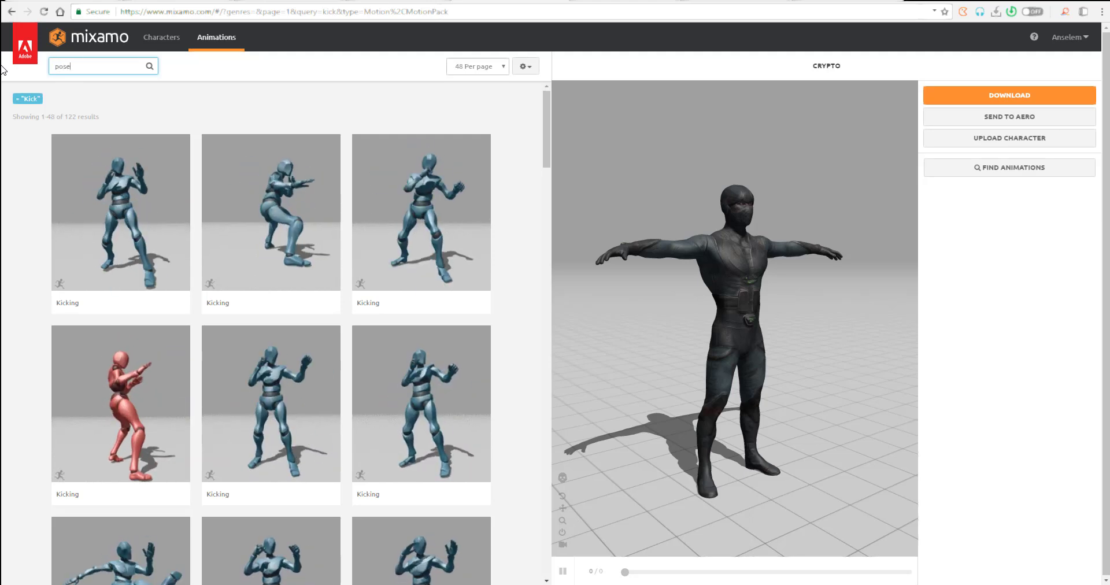
pyautogui.press('Return')
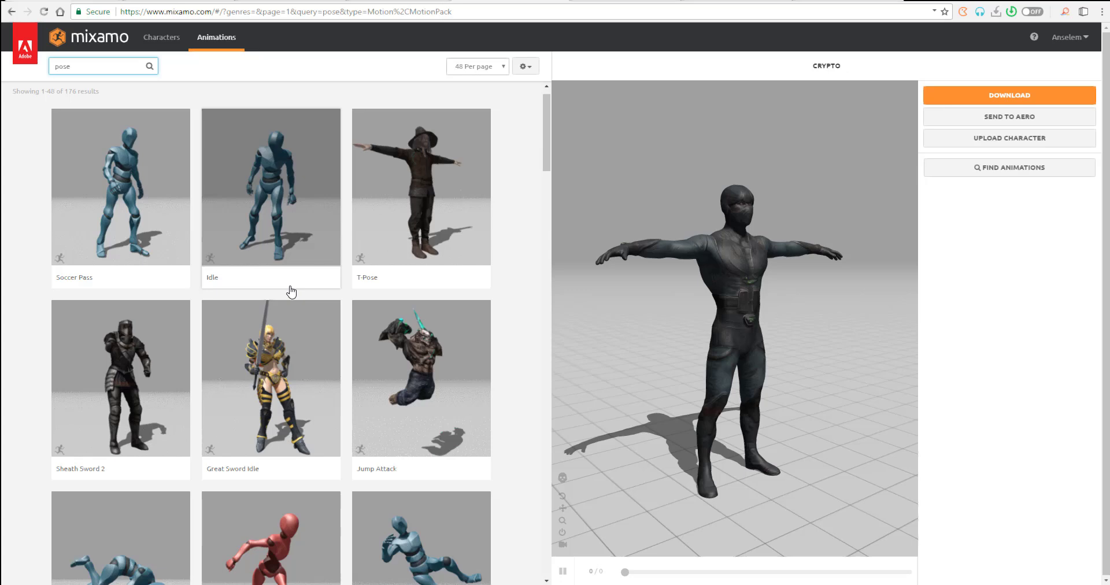
pyautogui.scroll(-3)
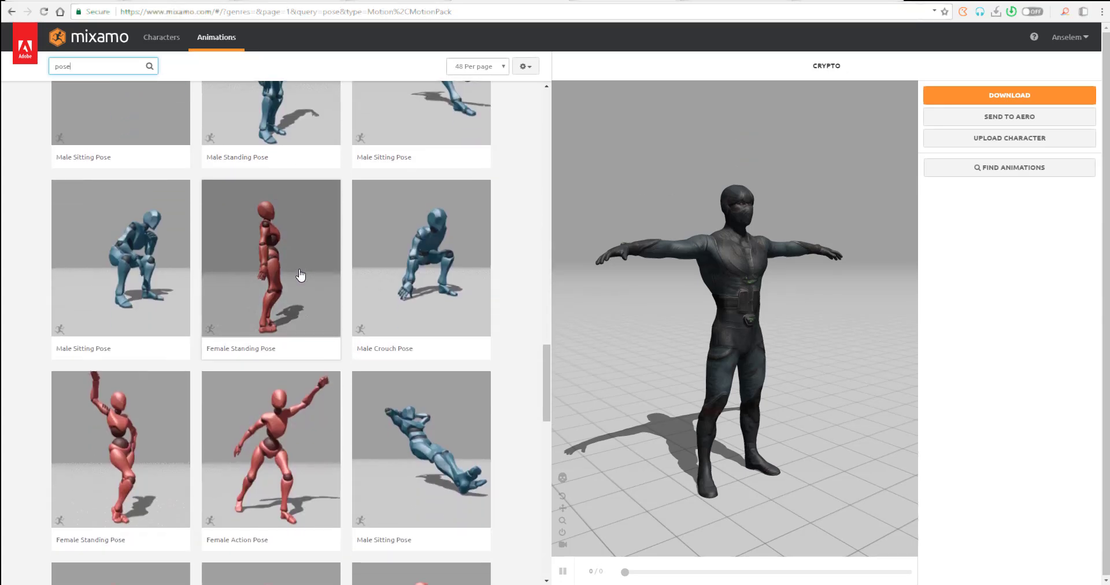
pyautogui.scroll(-3)
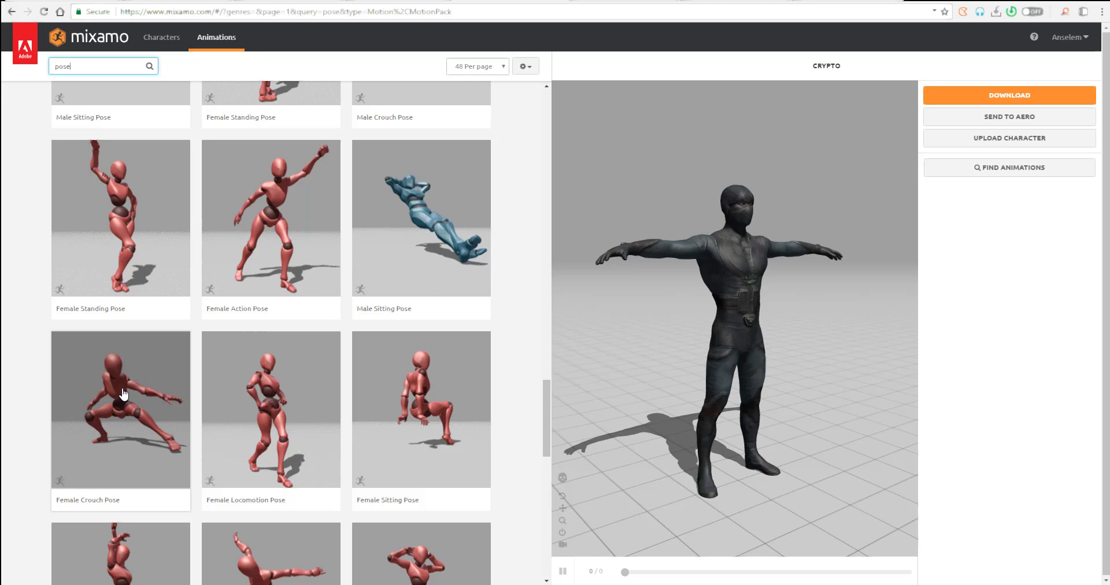
# Preview the Female Crouch Pose, then the Female Dynamic Pose from page 2, on Crypto
pyautogui.click(120, 409)
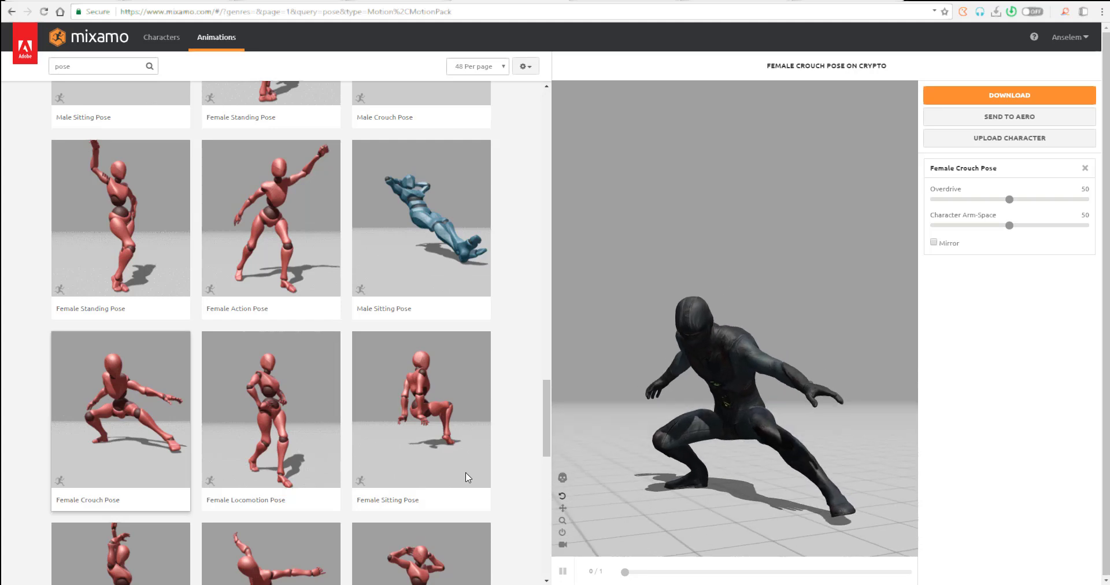
pyautogui.scroll(-3)
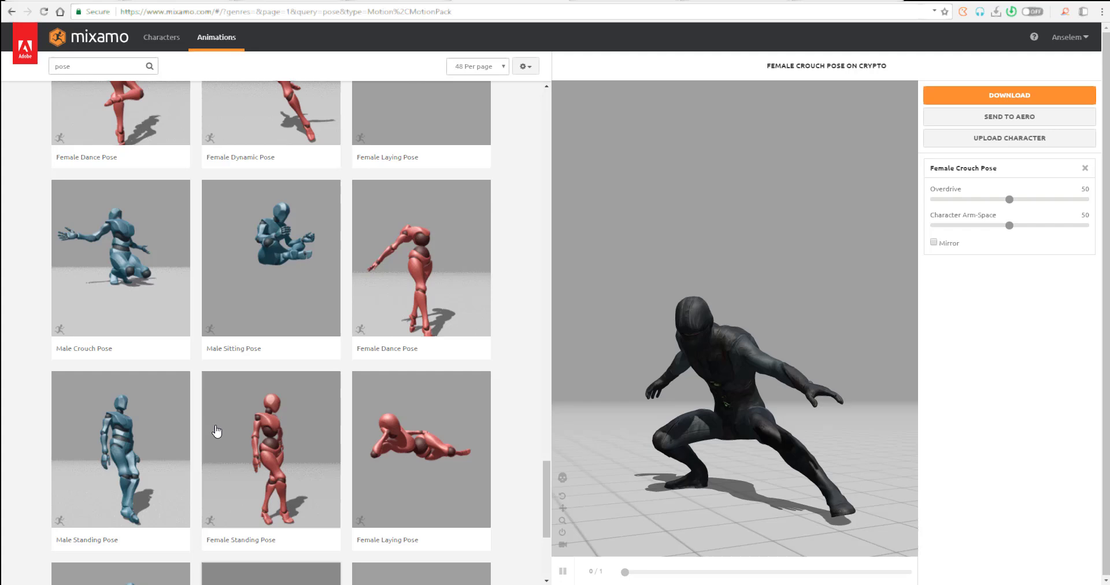
pyautogui.scroll(-3)
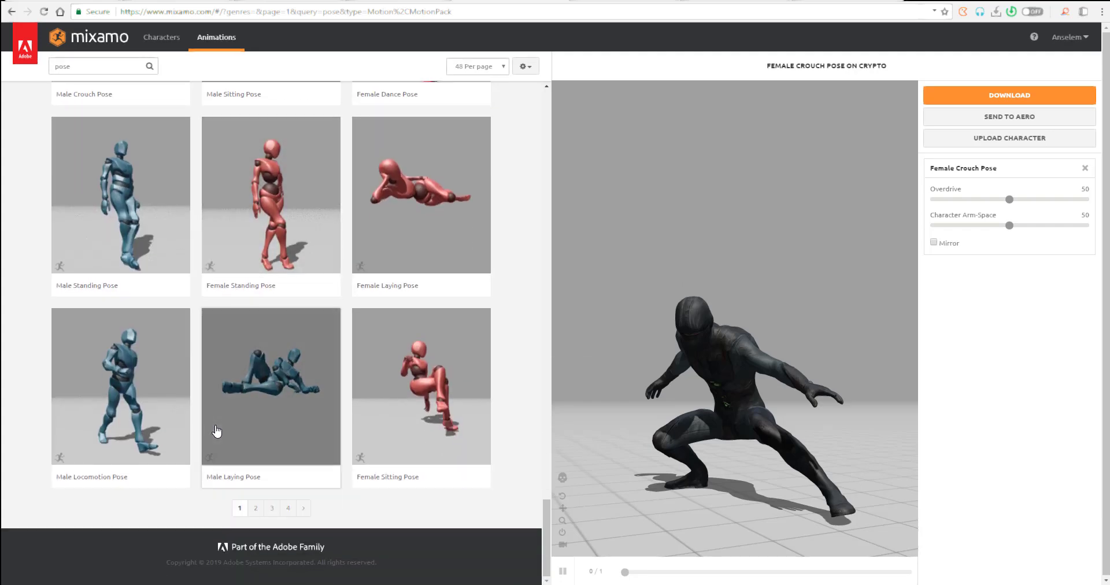
pyautogui.scroll(3)
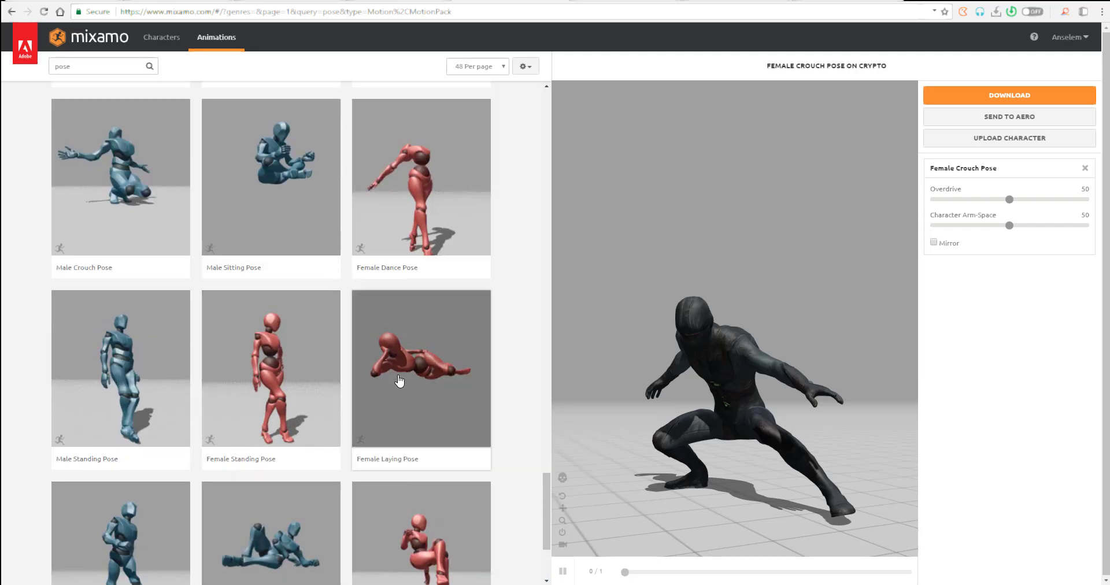
pyautogui.click(420, 368)
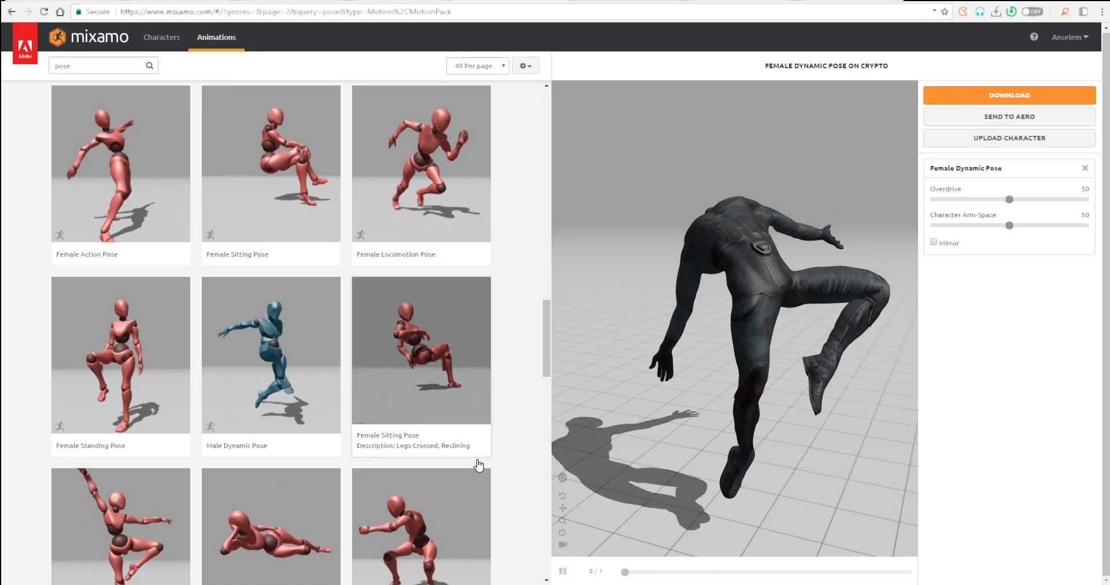
# Preview Female Dance, Male Dynamic and Female Action poses on Crypto, returning to page 1
pyautogui.click(270, 385)
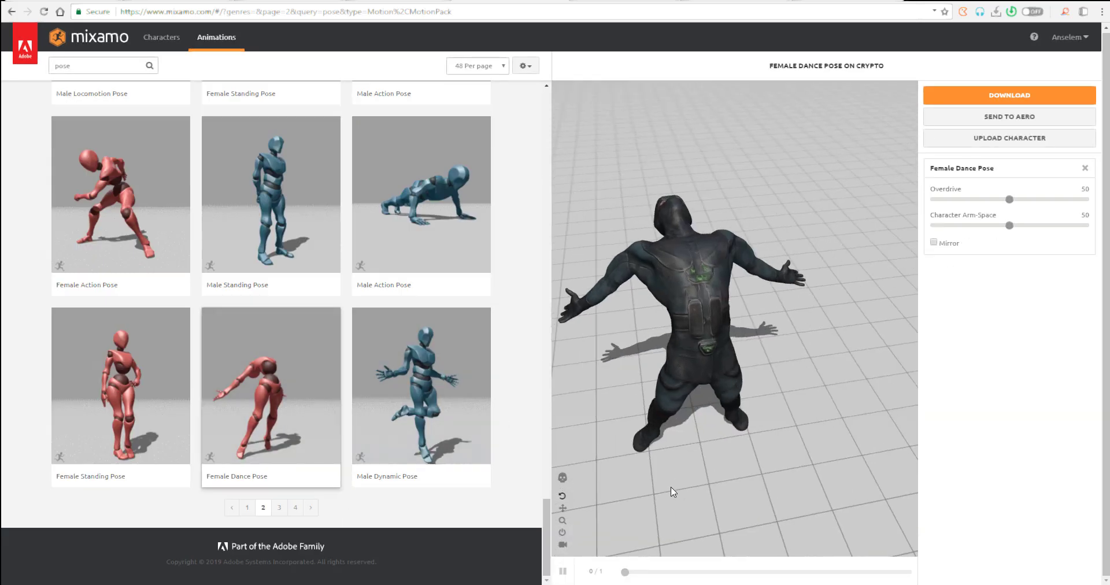
pyautogui.click(278, 508)
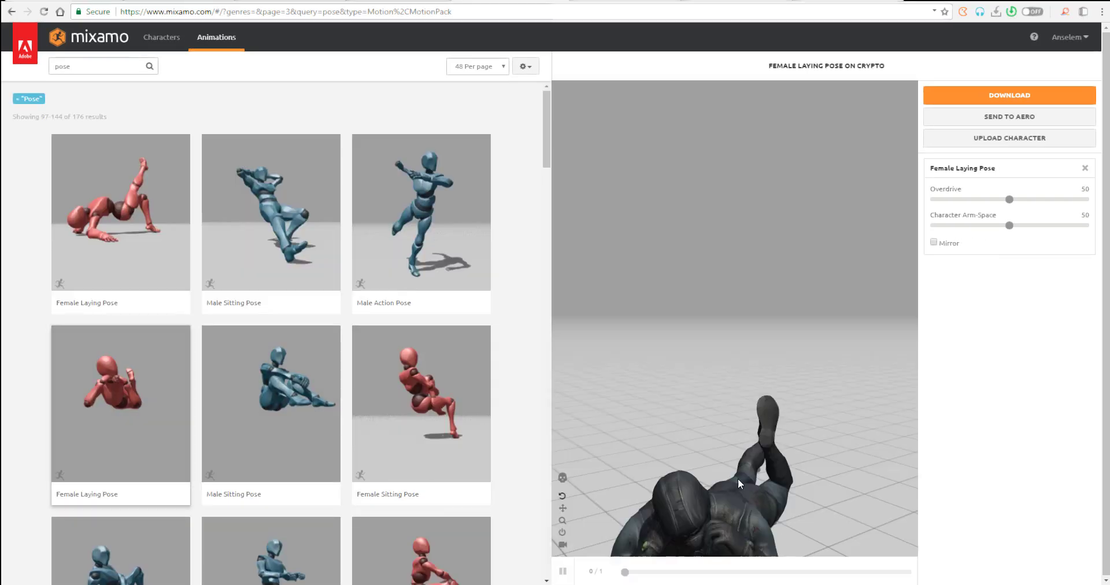
pyautogui.scroll(-3)
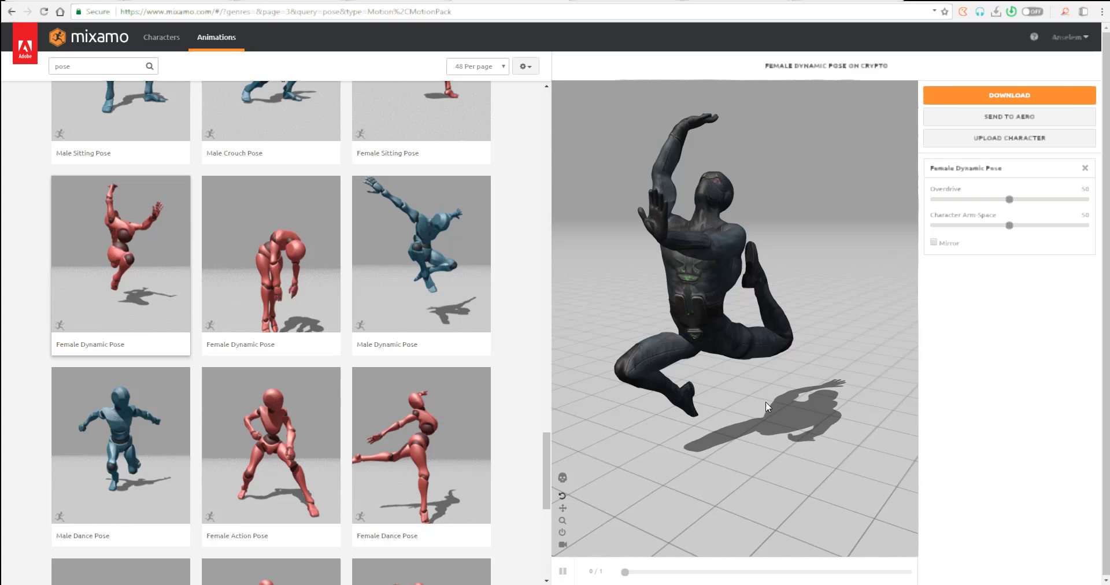
pyautogui.click(420, 253)
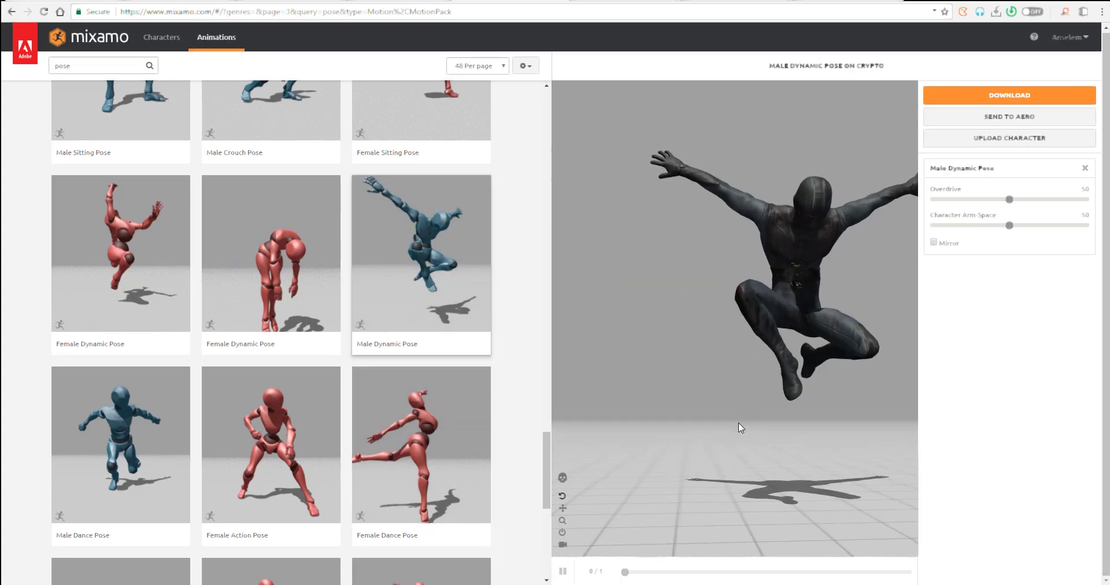
pyautogui.click(271, 443)
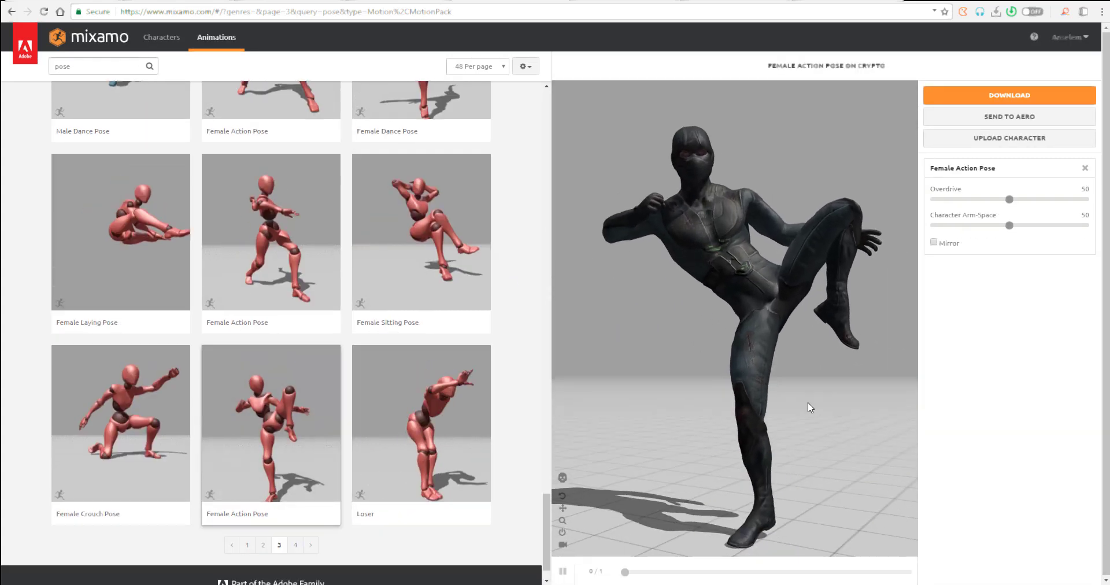
pyautogui.click(294, 545)
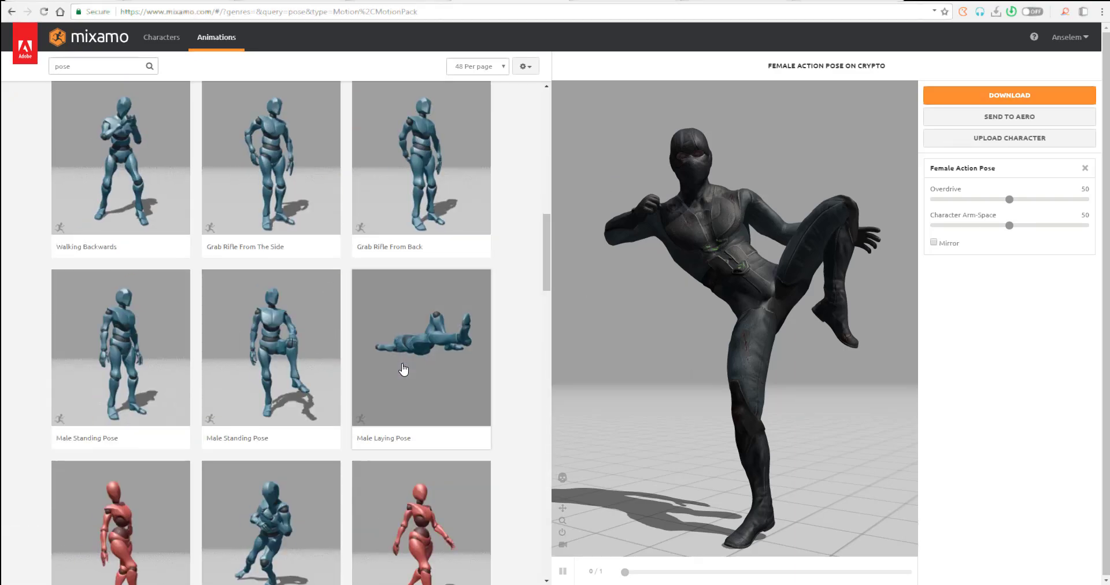
pyautogui.scroll(-3)
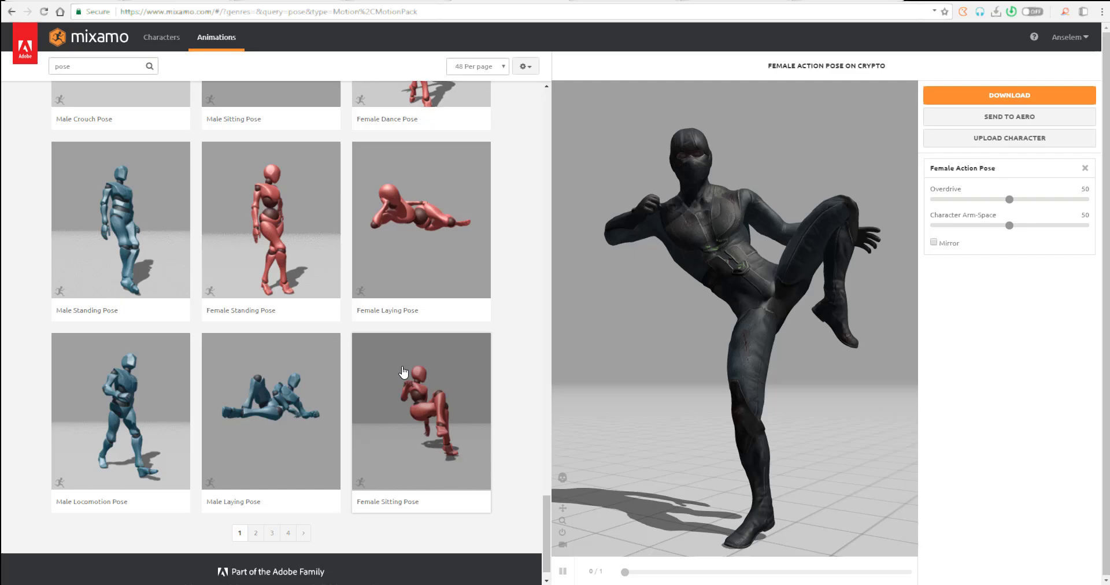
# Download the Female Action Pose as an FBX file and show page 4 of results
pyautogui.click(1008, 94)
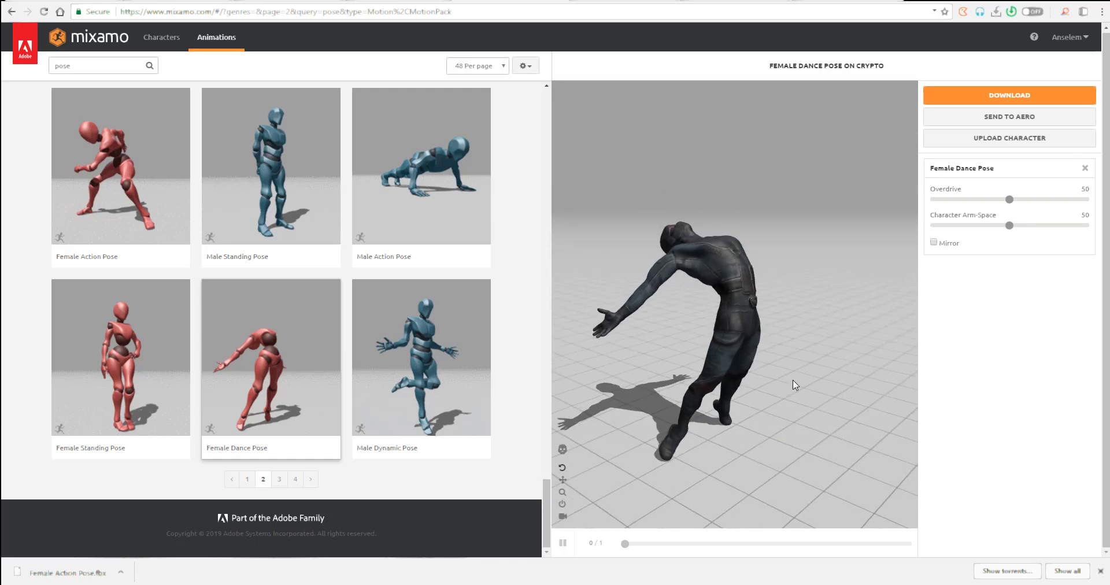
pyautogui.click(296, 479)
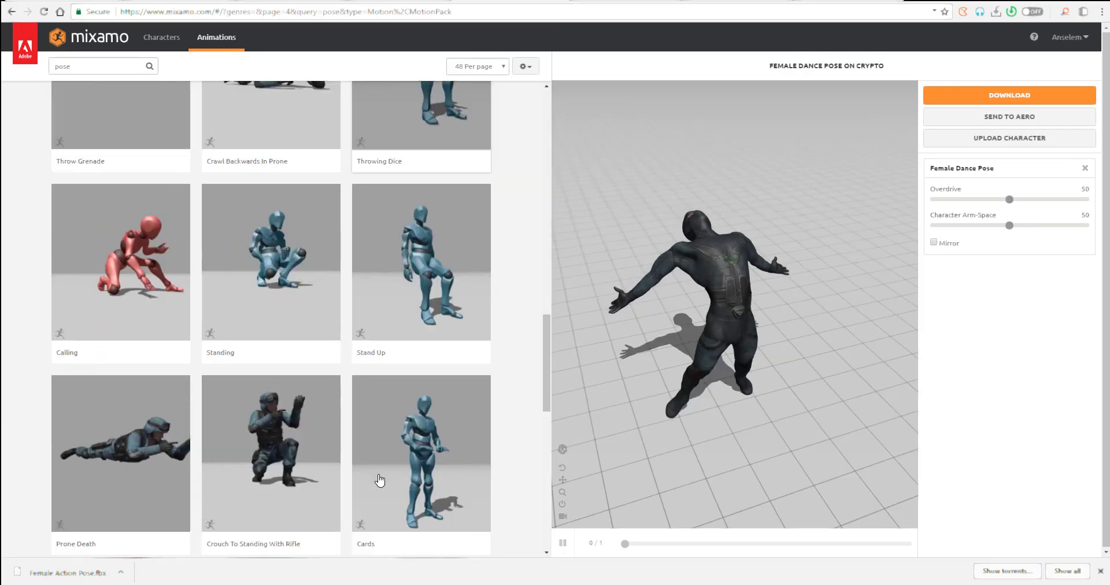